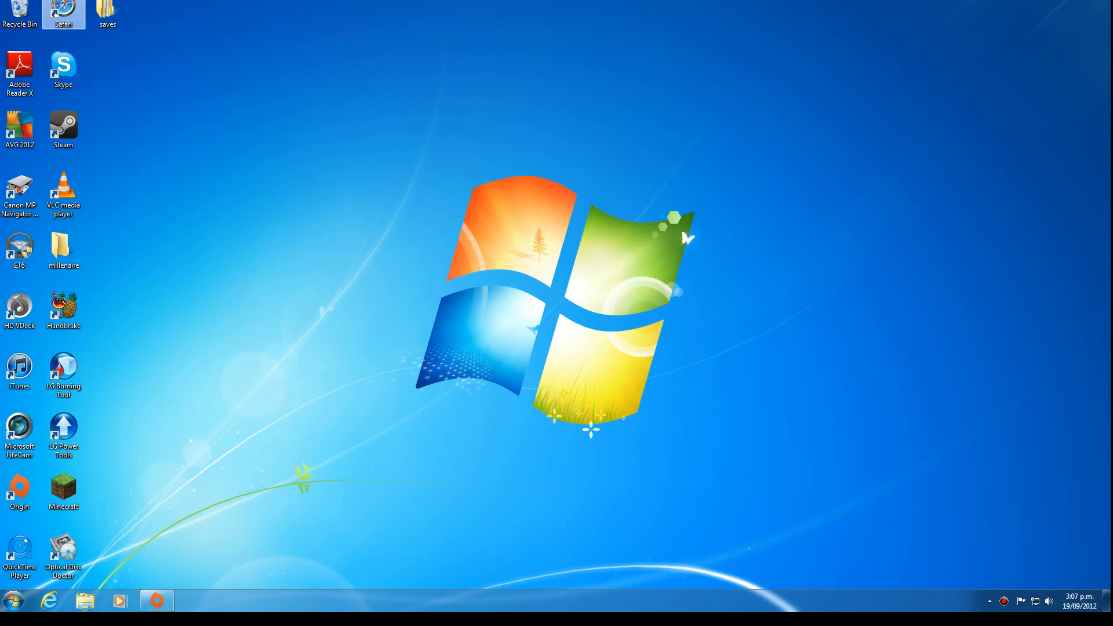
- Launch Safari and enter the millenaire.org address to reach the Millénaire homepage
{"action": "double_click", "coordinate": [63, 14]}
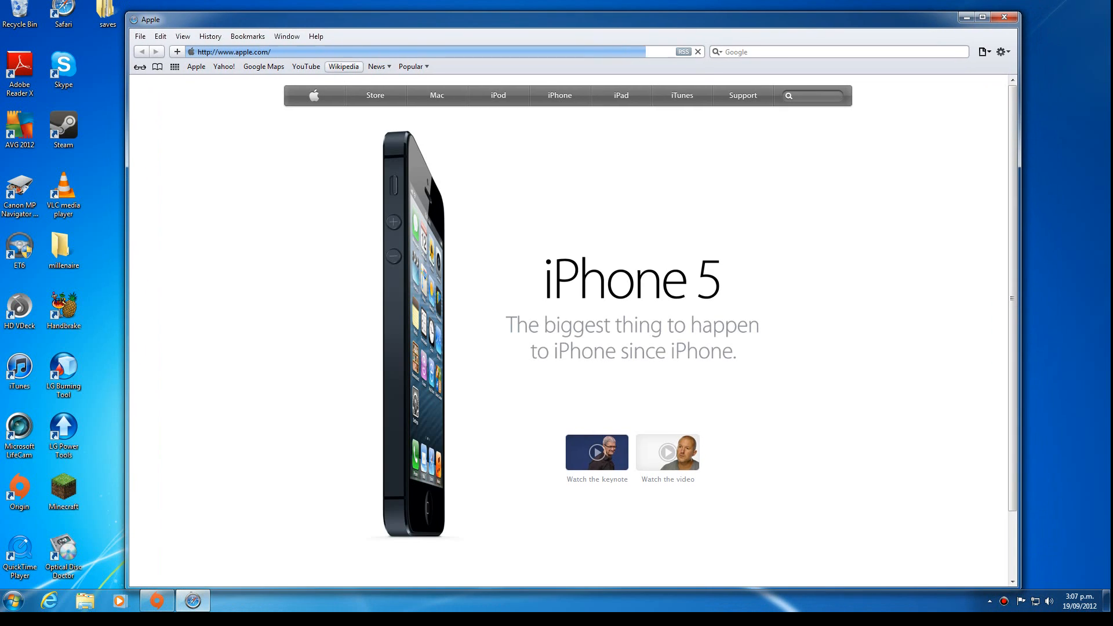
{"action": "type", "text": "millenaire"}
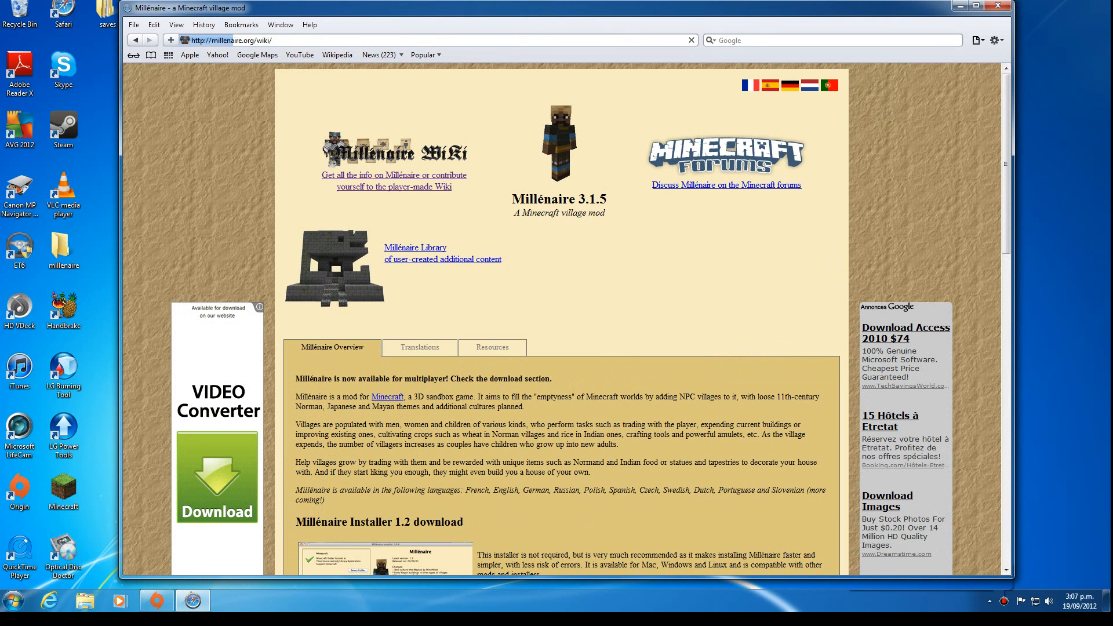
- Open the Installing Millénaire guide and open the Forge build #251 link in a new tab
{"action": "left_click", "coordinate": [394, 175]}
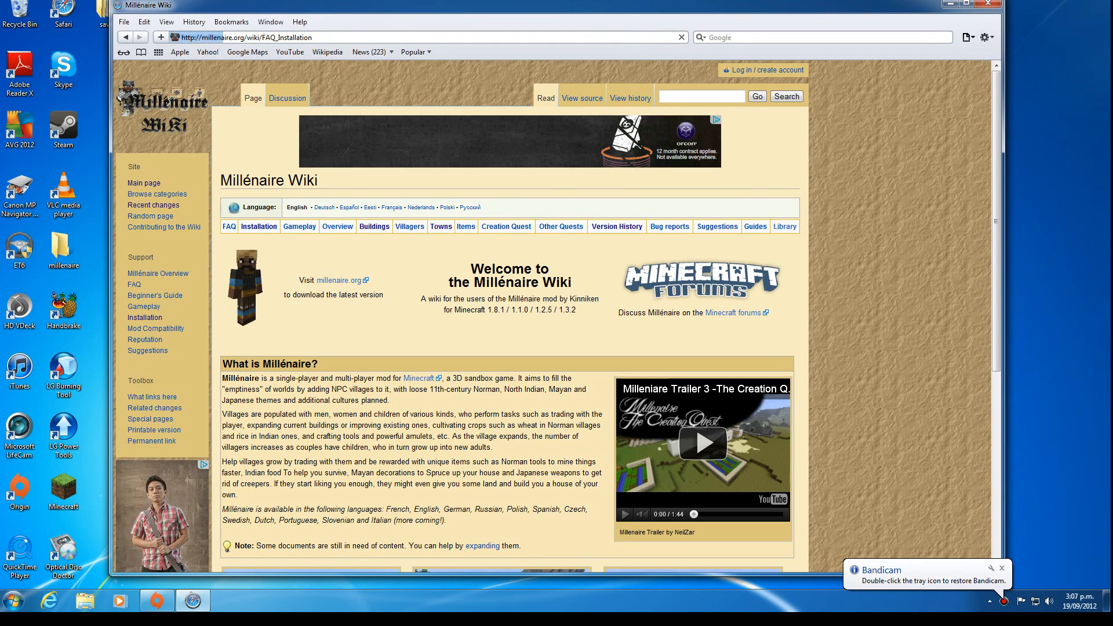
{"action": "left_click", "coordinate": [258, 226]}
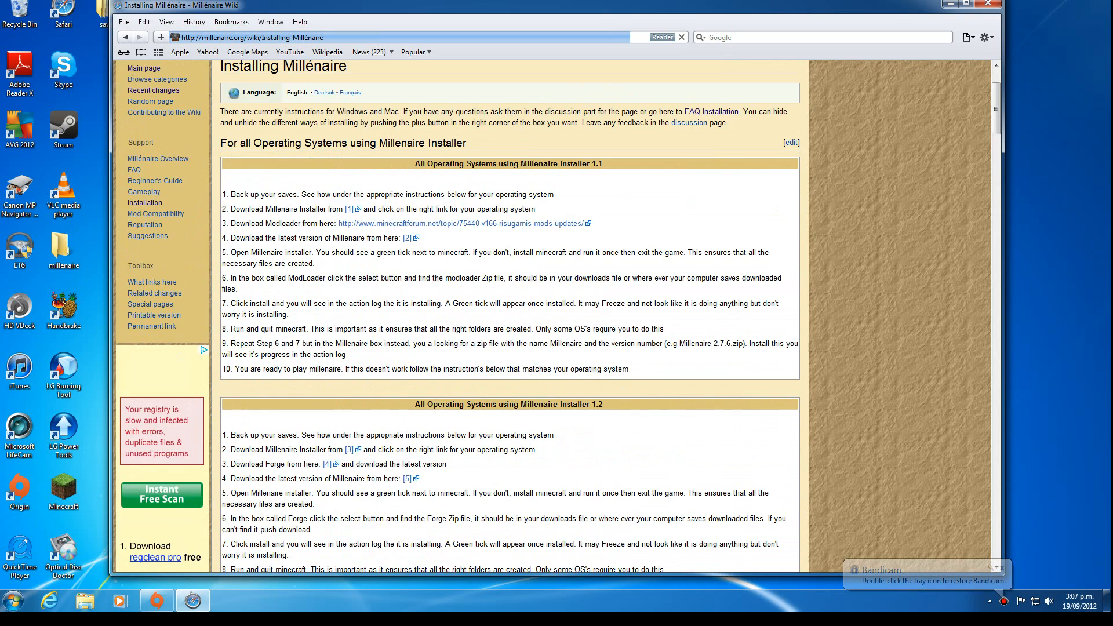
{"action": "scroll", "scroll_direction": "down", "scroll_amount": 3}
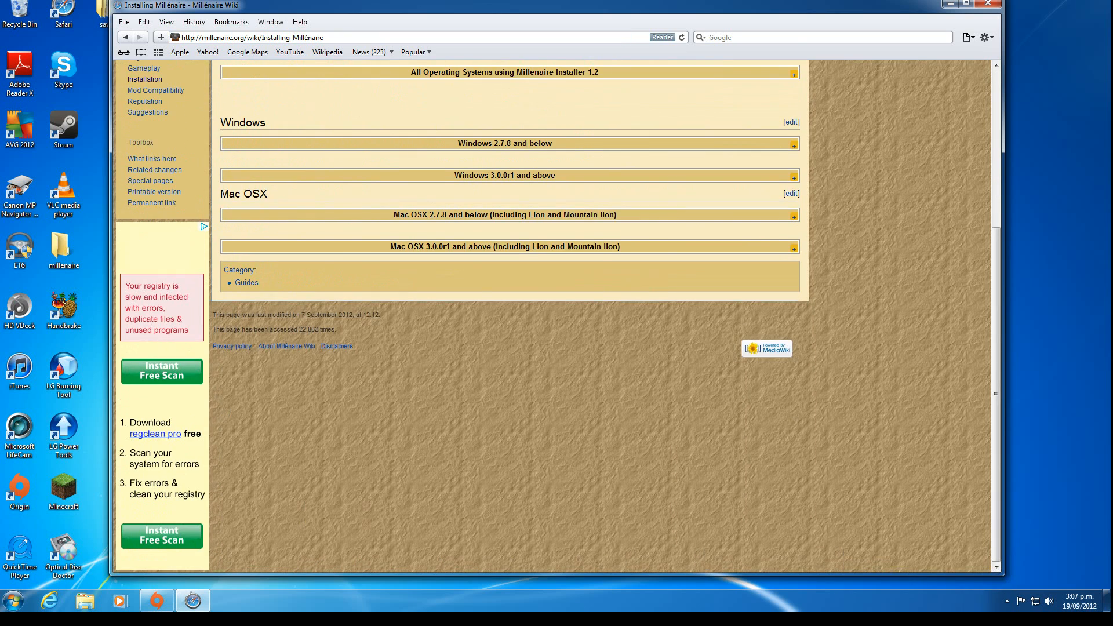
{"action": "scroll", "scroll_direction": "up", "scroll_amount": 3}
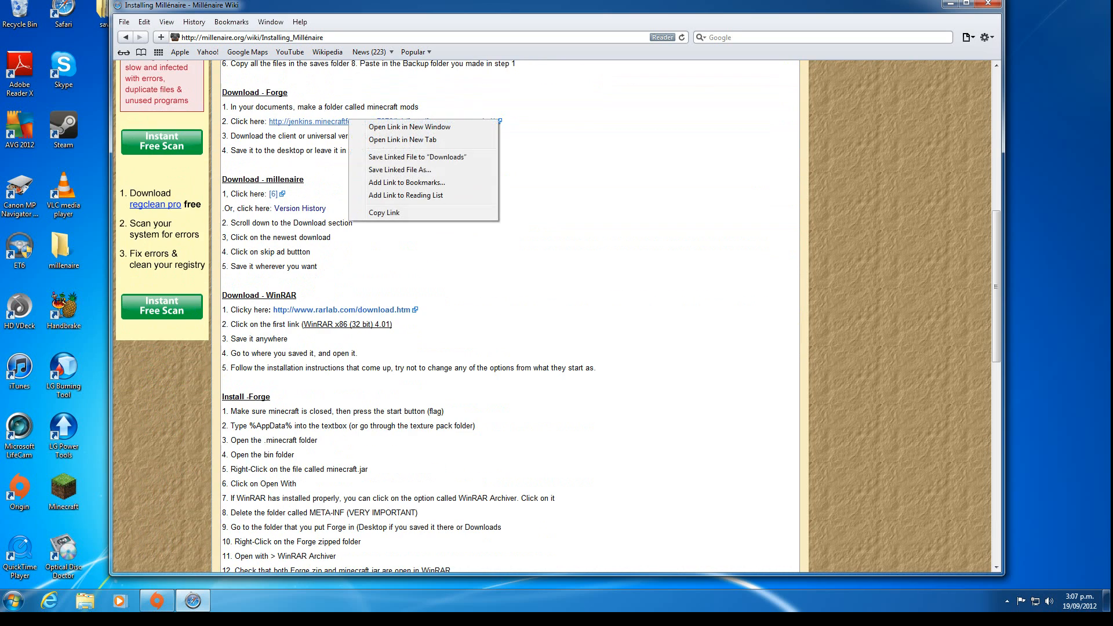
{"action": "left_click", "coordinate": [402, 139]}
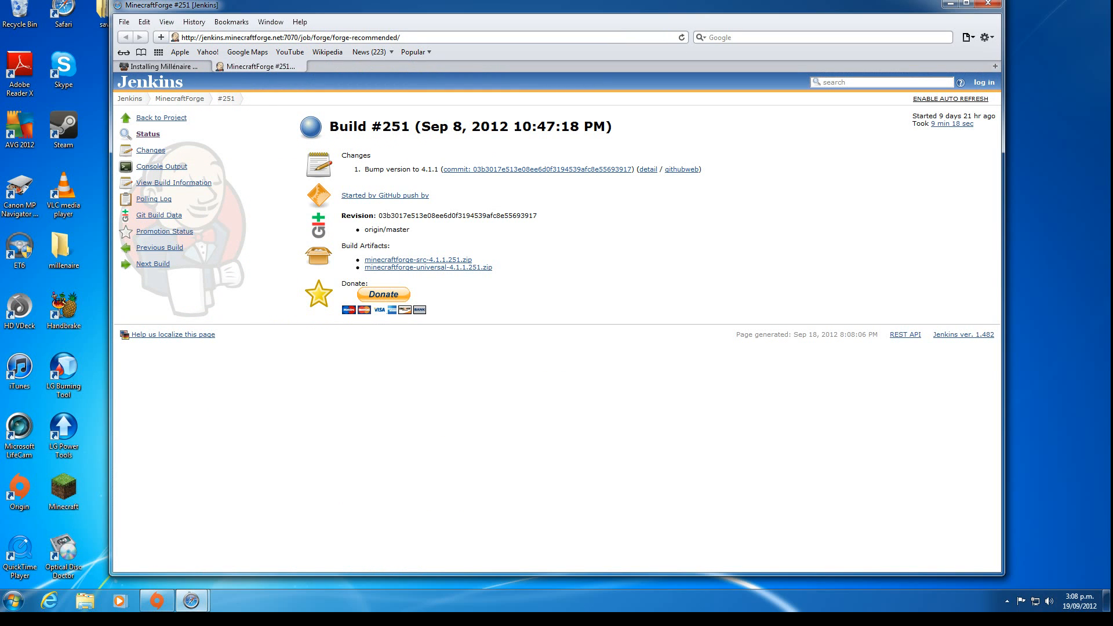
- Start the minecraftforge-universal-4.1.1.251.zip download and return to the Installing Millénaire tab
{"action": "left_click", "coordinate": [428, 266]}
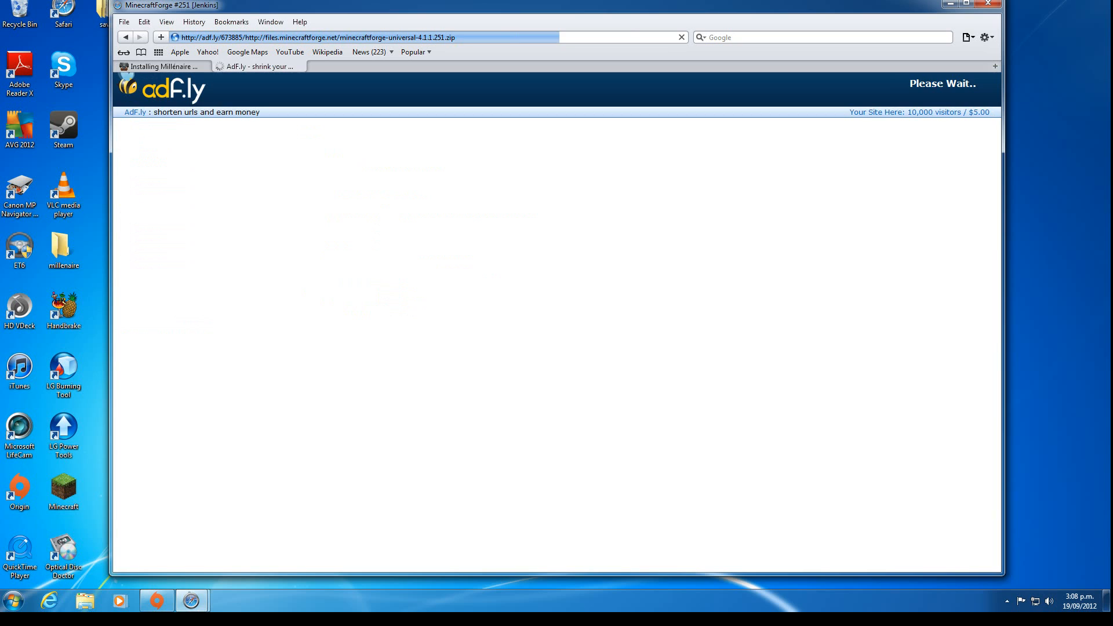
{"action": "left_click", "coordinate": [162, 66]}
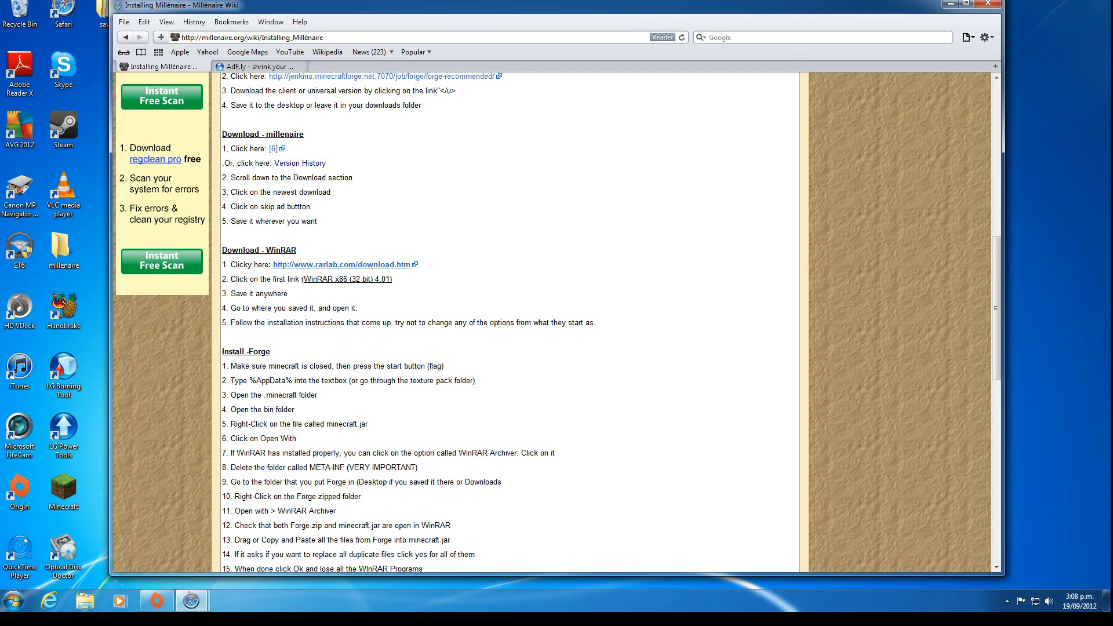
- Search Google for 'winrar' and open the FileHippo WinRAR result
{"action": "left_click", "coordinate": [341, 265]}
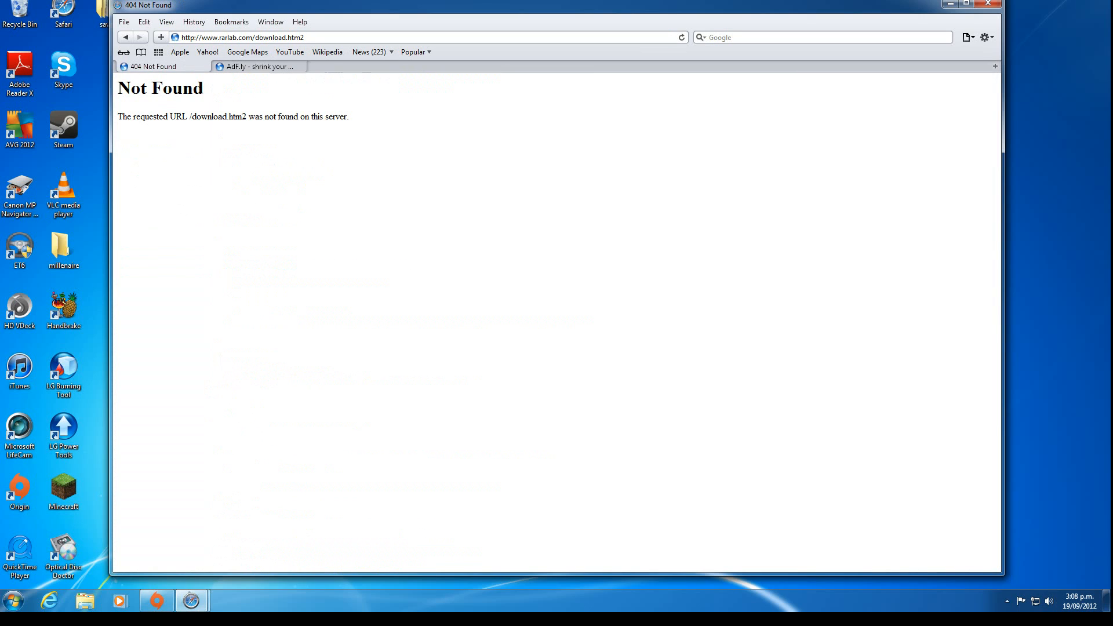
{"action": "left_click", "coordinate": [817, 37]}
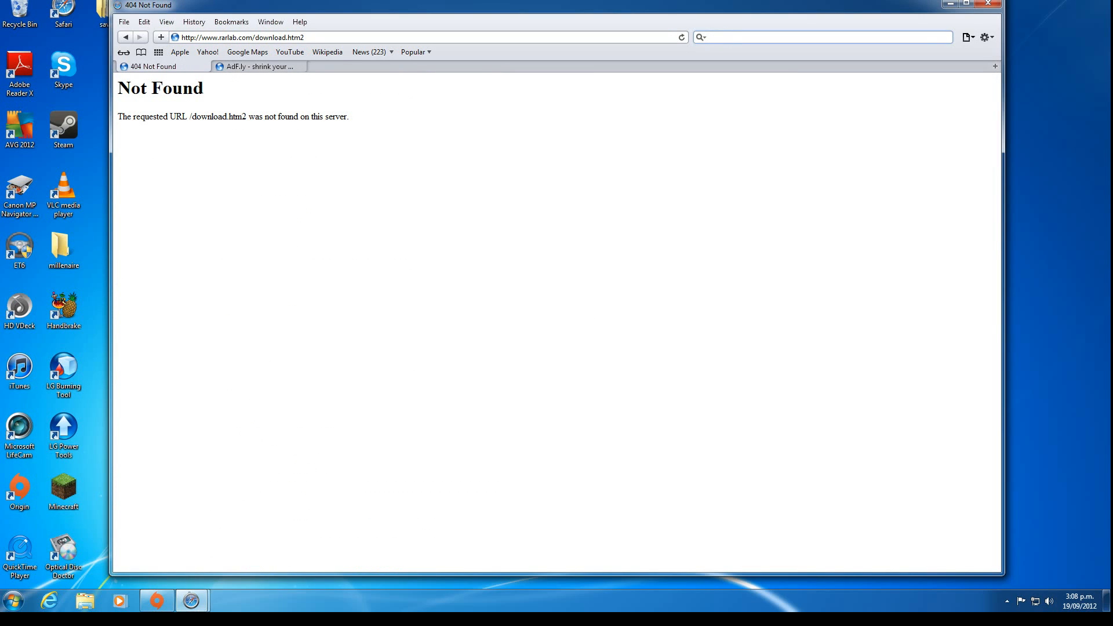
{"action": "type", "text": "winrar"}
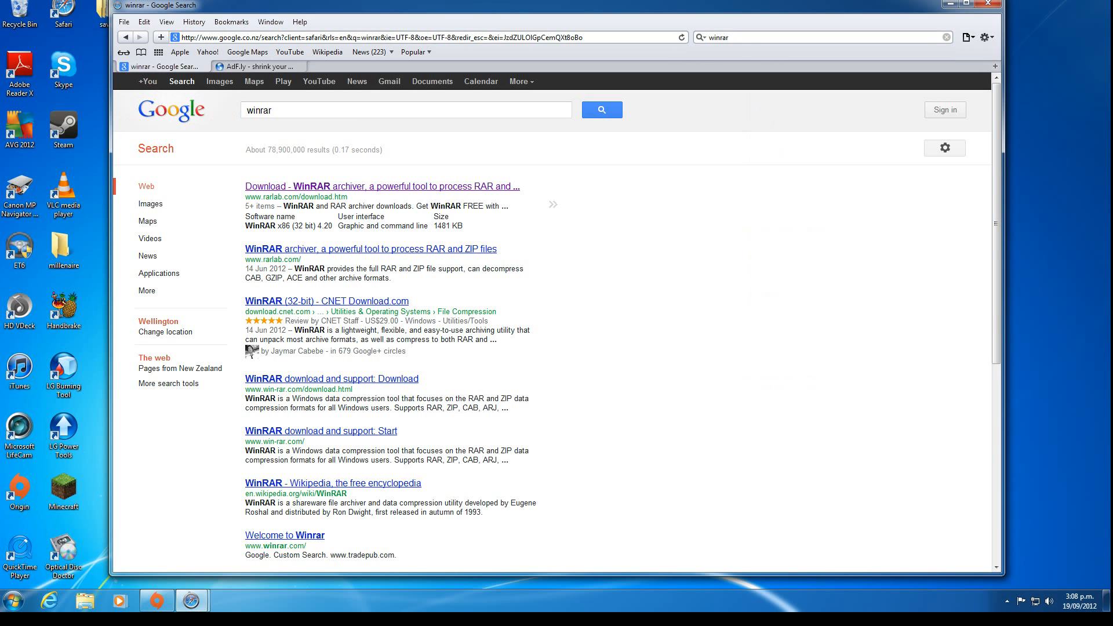
{"action": "scroll", "scroll_direction": "down", "scroll_amount": 3}
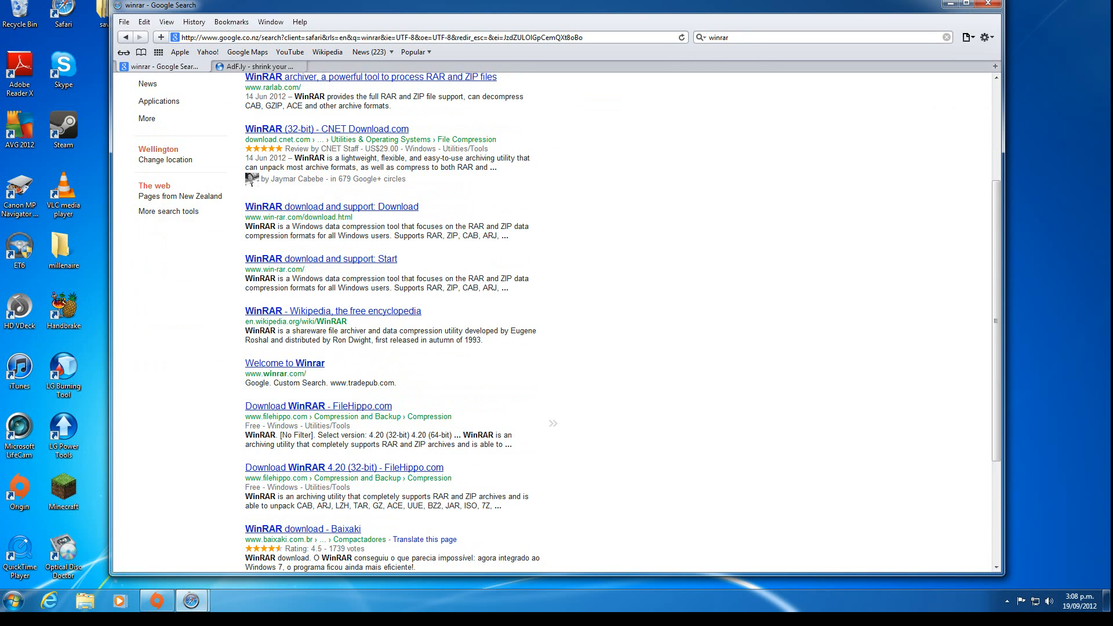
{"action": "left_click", "coordinate": [317, 405]}
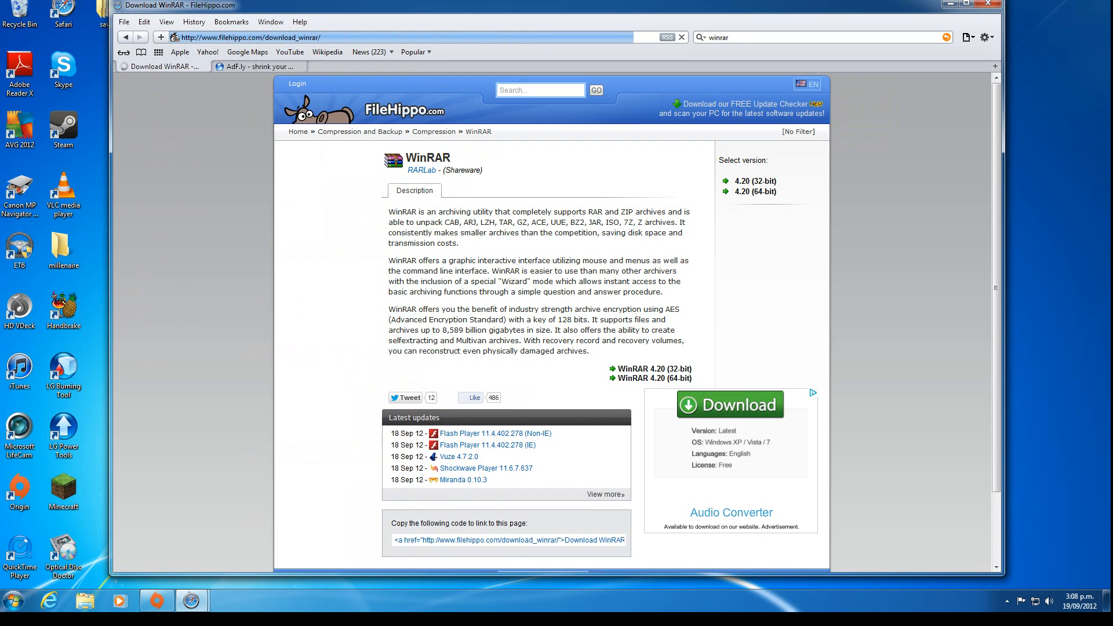
- Download WinRAR 4.20 (64-bit) from FileHippo
{"action": "scroll", "scroll_direction": "down", "scroll_amount": 3}
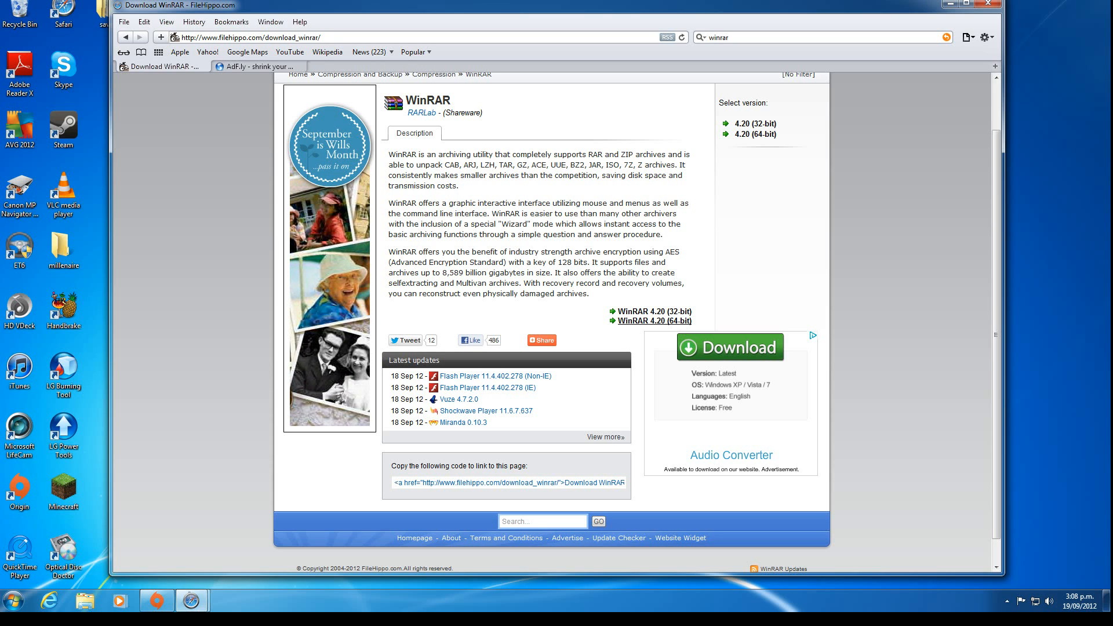
{"action": "left_click", "coordinate": [654, 320]}
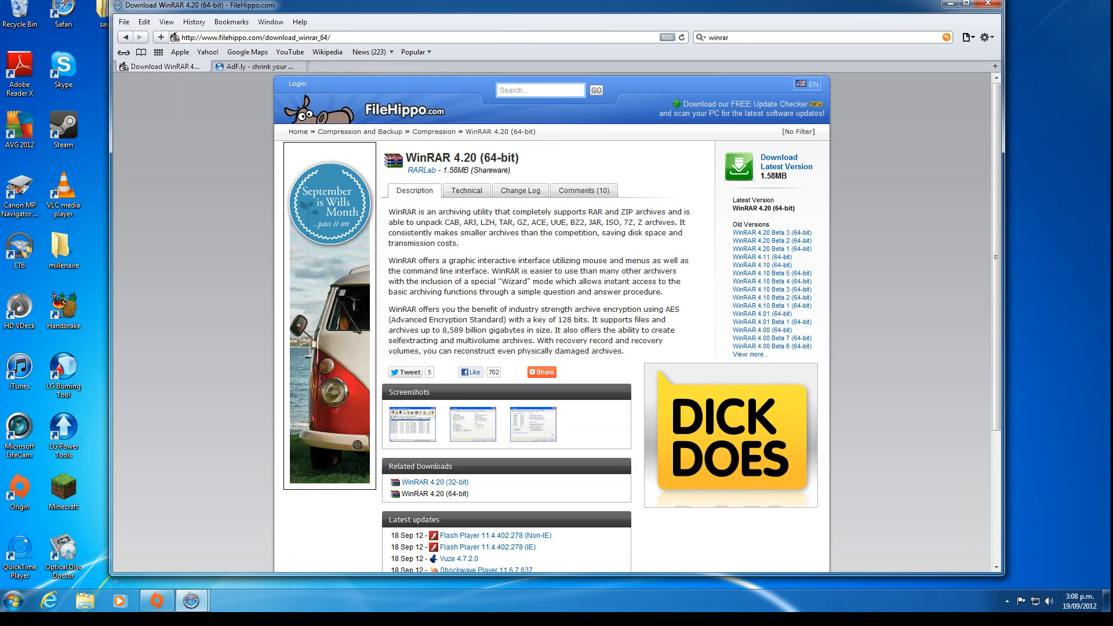
{"action": "left_click", "coordinate": [779, 165]}
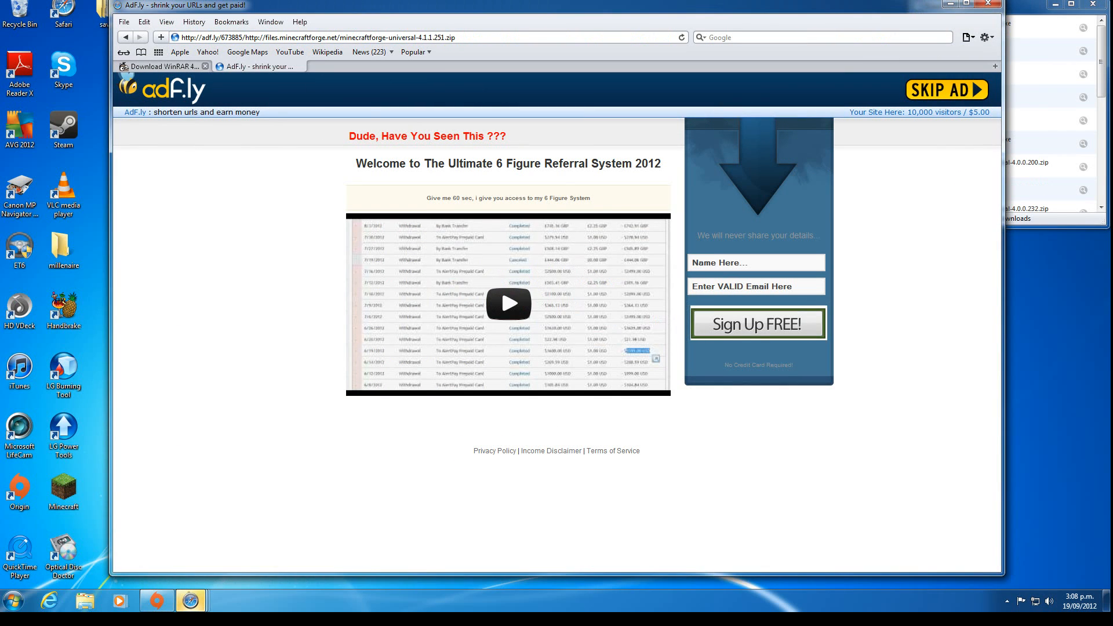
- Go from the installation guide to the Millénaire homepage's Mod Download section
{"action": "left_click", "coordinate": [162, 66]}
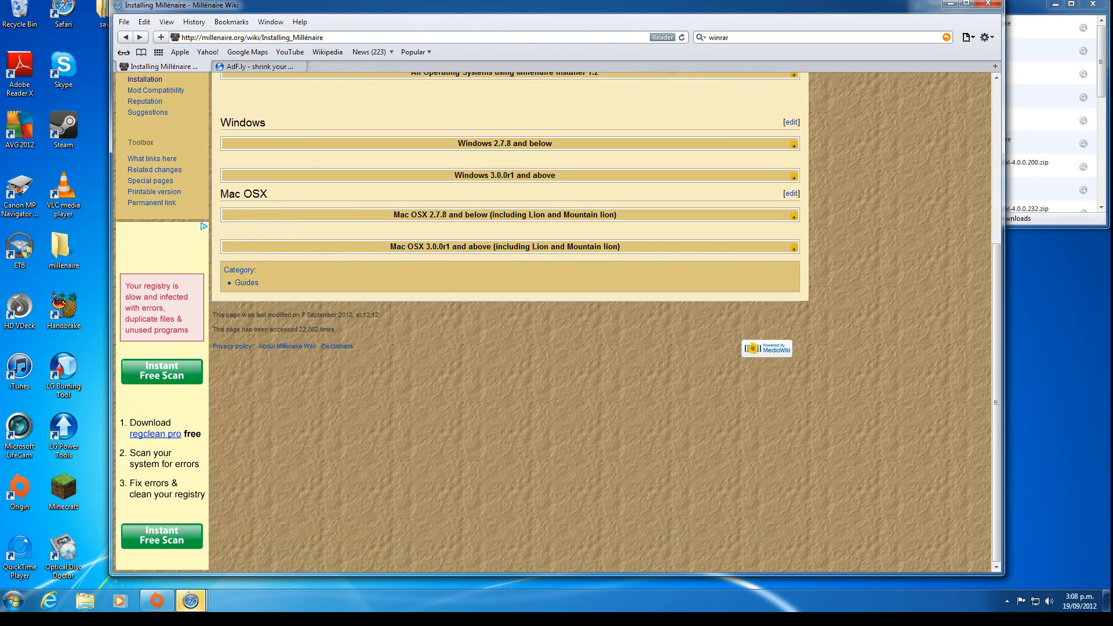
{"action": "scroll", "scroll_direction": "up", "scroll_amount": 3}
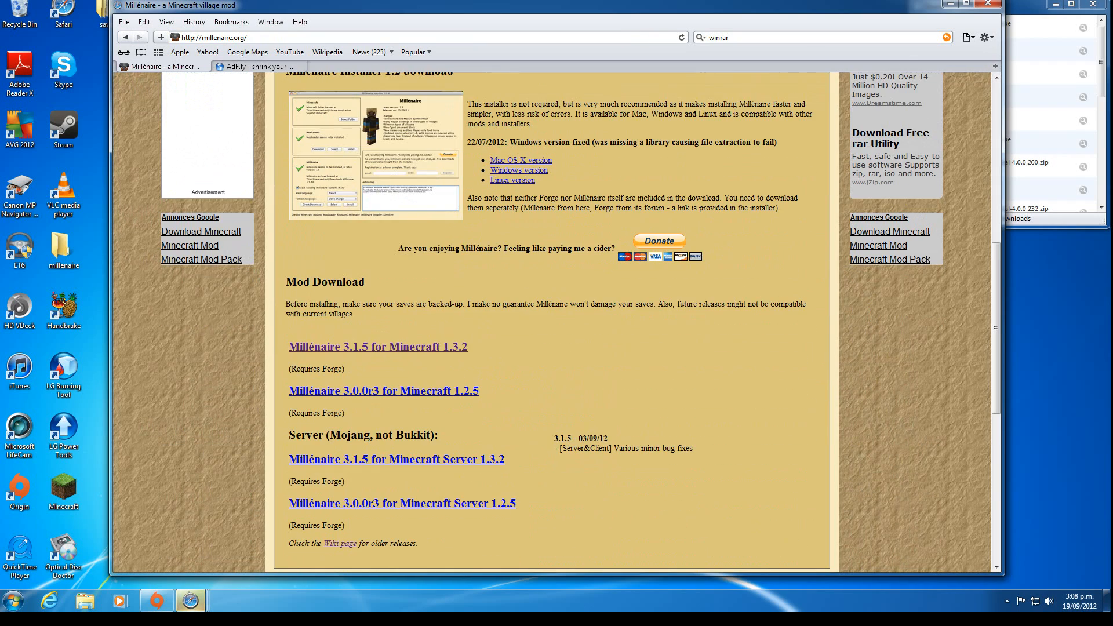
{"action": "scroll", "scroll_direction": "down", "scroll_amount": 3}
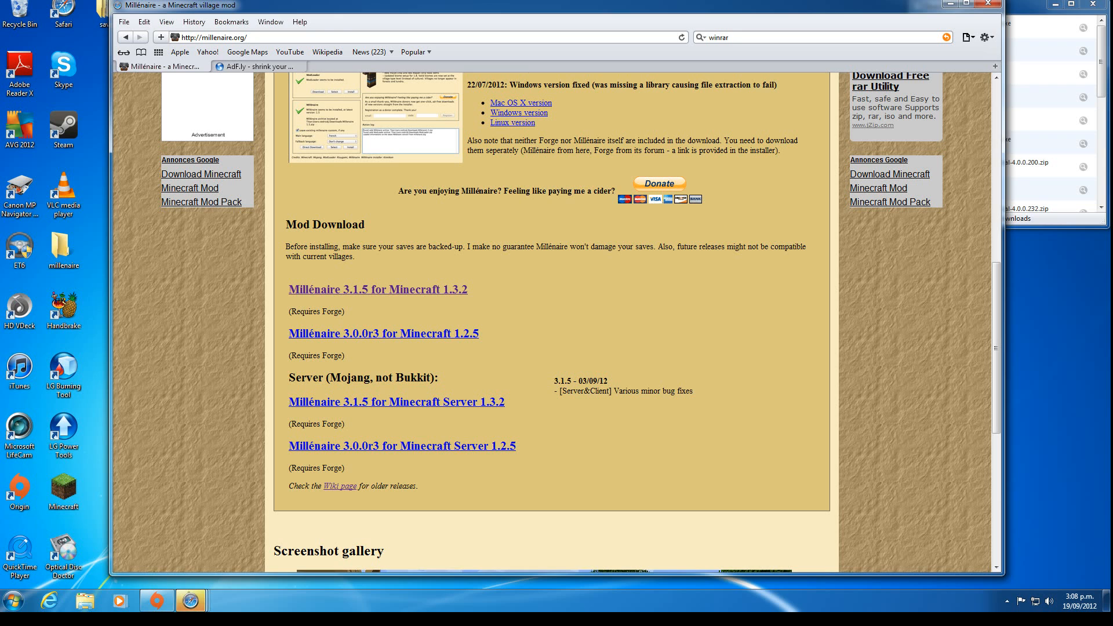
- Download and save Millenaire3.1.5.zip for Minecraft 1.3.2
{"action": "left_click", "coordinate": [377, 289]}
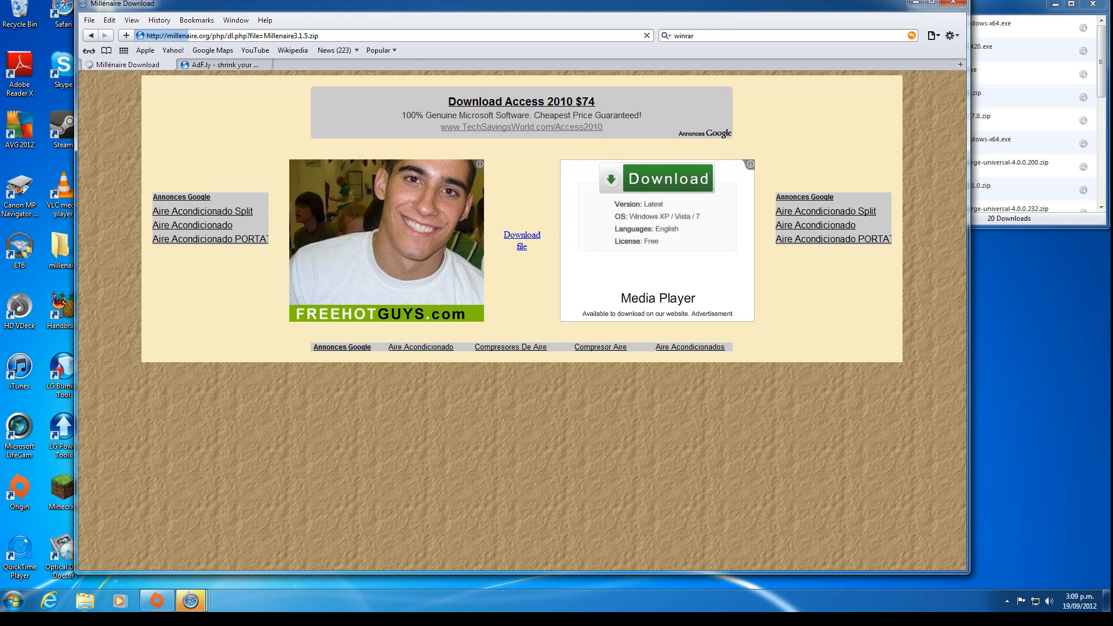
{"action": "left_click", "coordinate": [521, 239]}
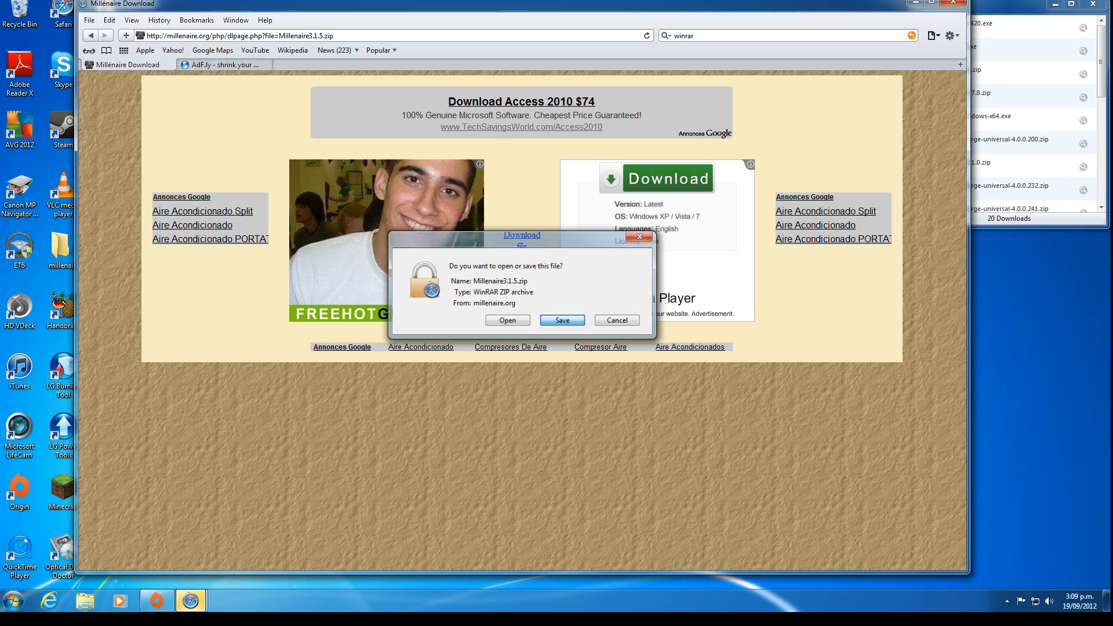
{"action": "left_click", "coordinate": [561, 320]}
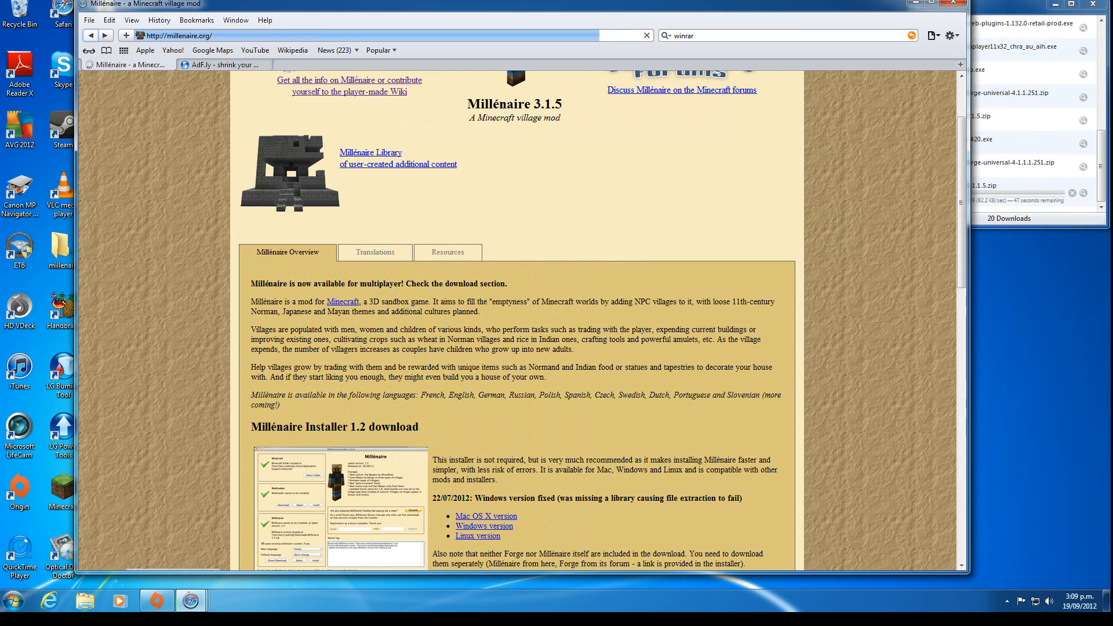
- Return to the Installing Millénaire guide at the Install Forge steps
{"action": "left_click", "coordinate": [350, 85]}
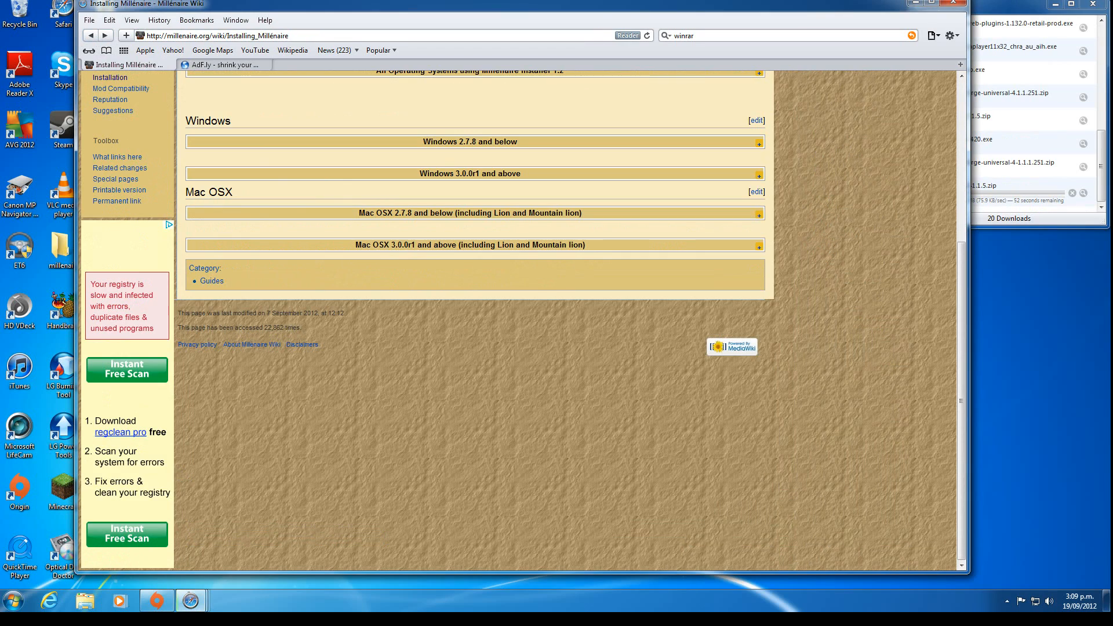
{"action": "scroll", "scroll_direction": "up", "scroll_amount": 3}
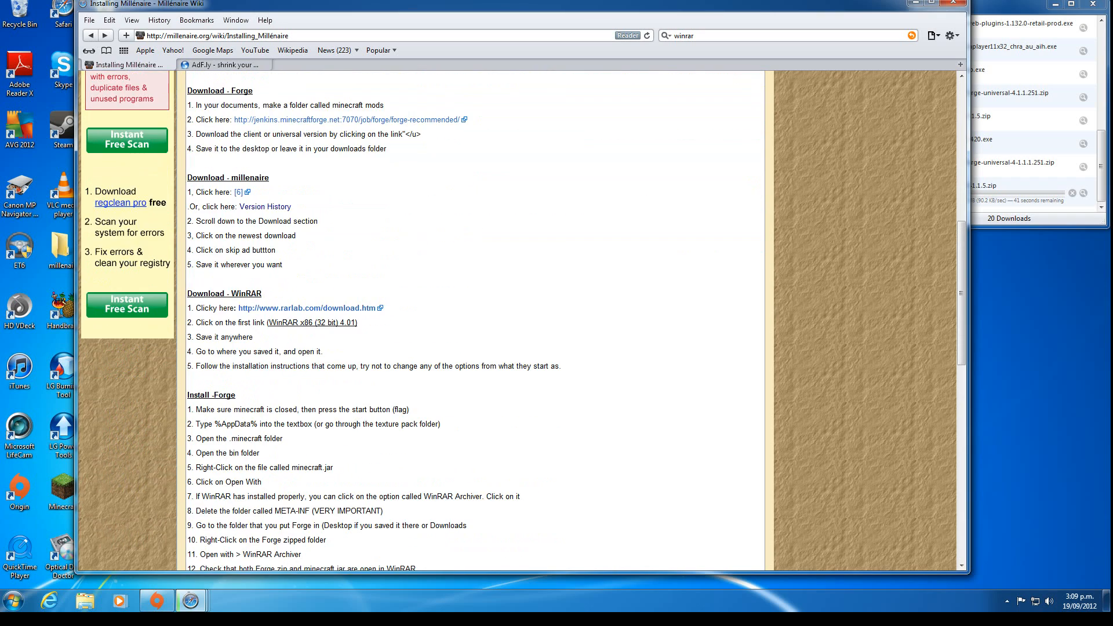
{"action": "scroll", "scroll_direction": "down", "scroll_amount": 3}
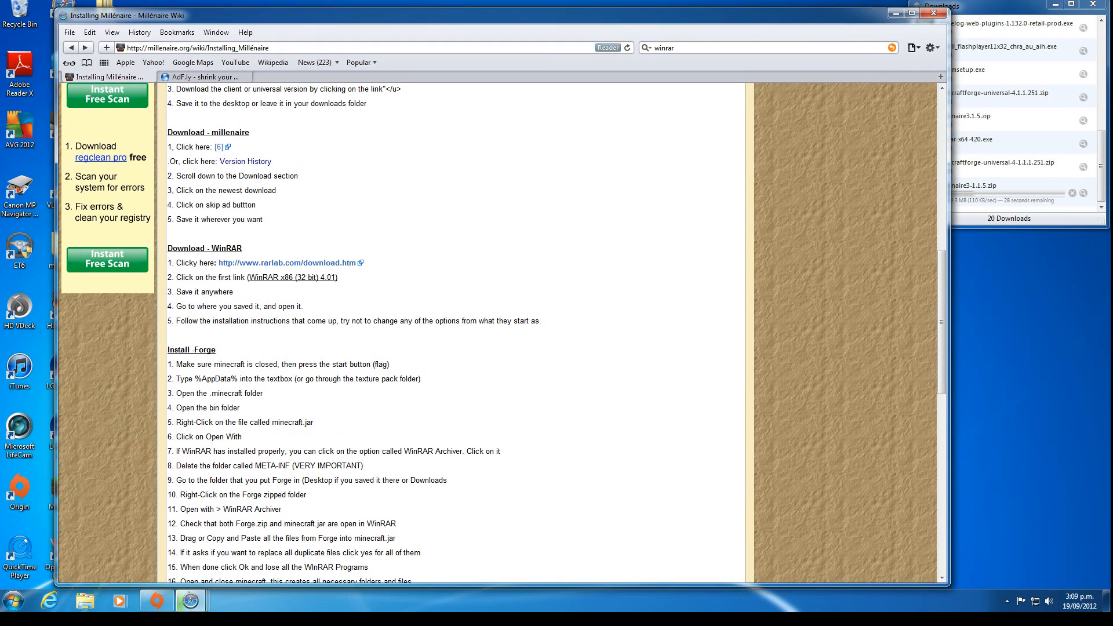
- Search '%appdata%' from the Start Menu to open the AppData Roaming folder
{"action": "left_click", "coordinate": [10, 601]}
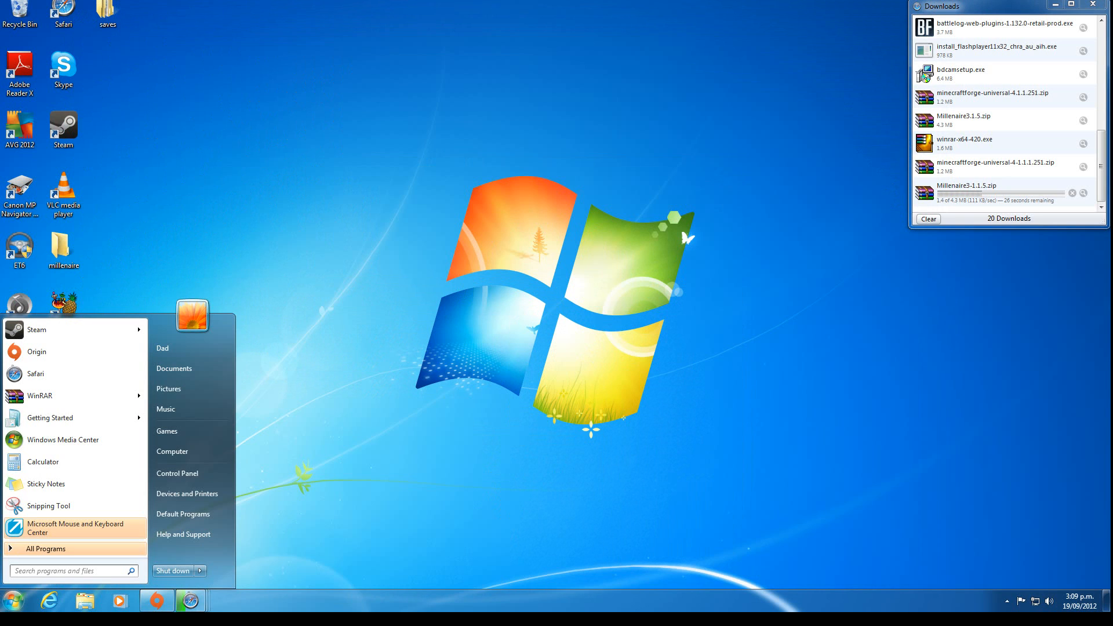
{"action": "type", "text": "S"}
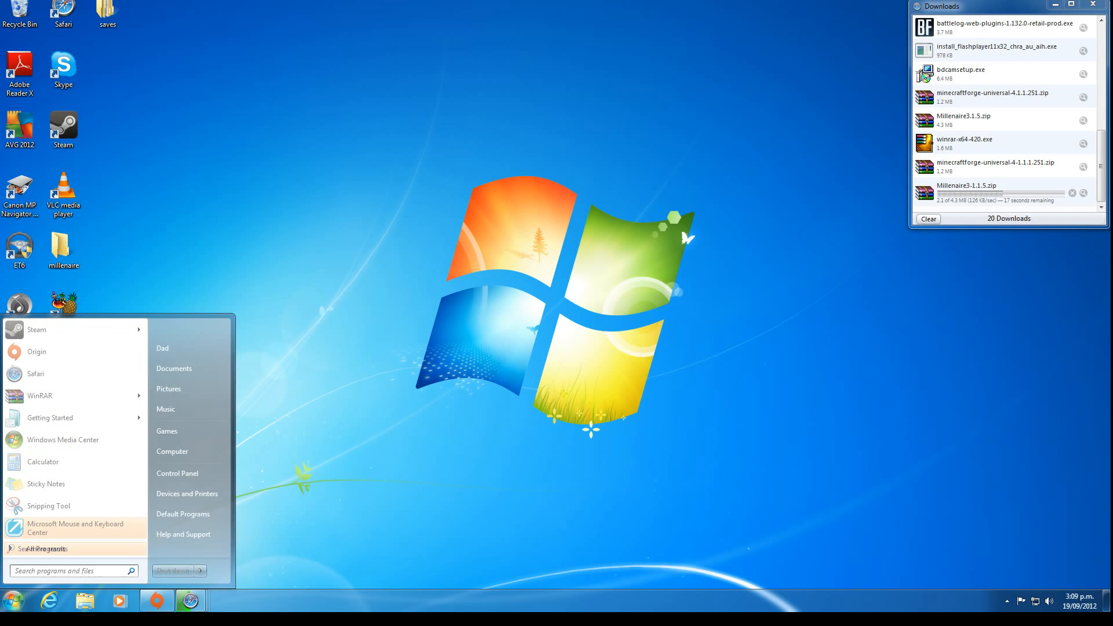
{"action": "type", "text": "%app"}
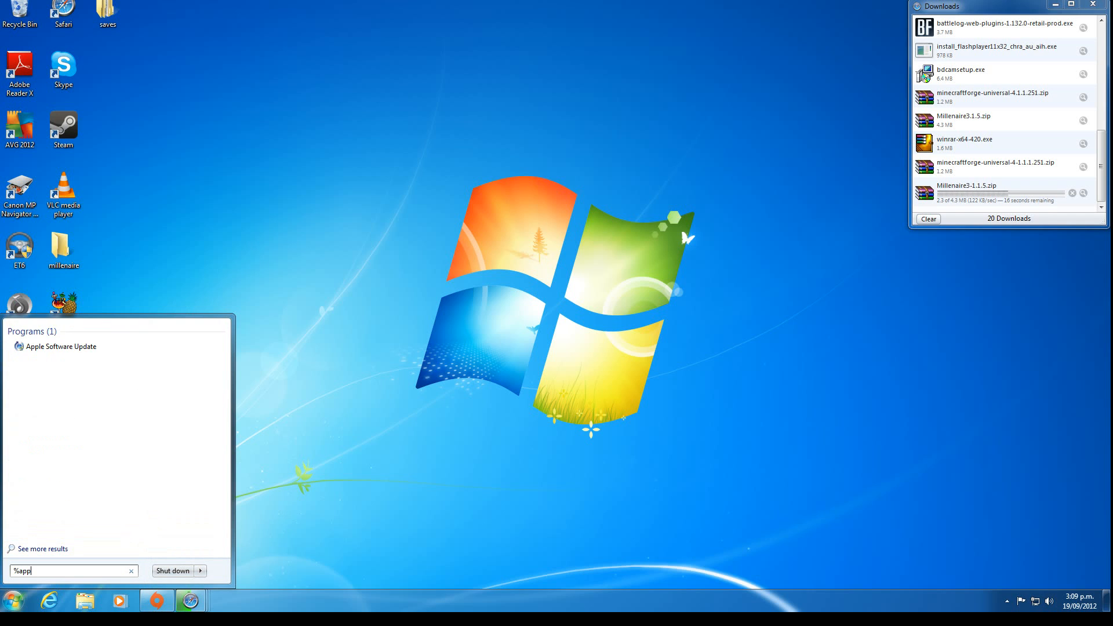
{"action": "type", "text": "data%"}
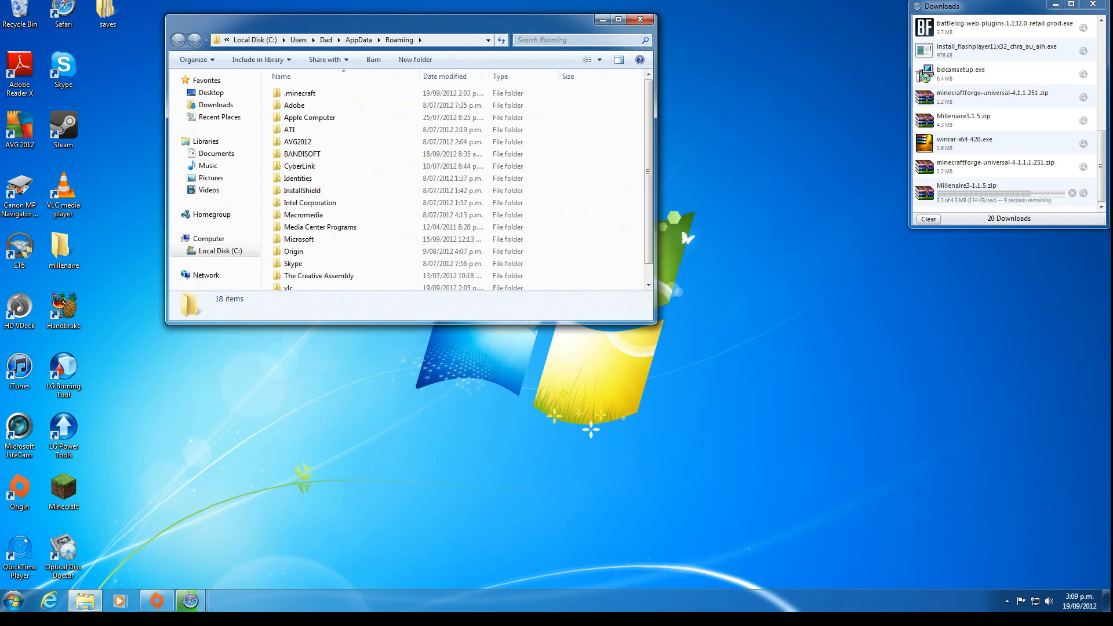
- Open .minecraft\bin to show minecraft.jar and run the winrar-x64-420.exe installer
{"action": "double_click", "coordinate": [300, 92]}
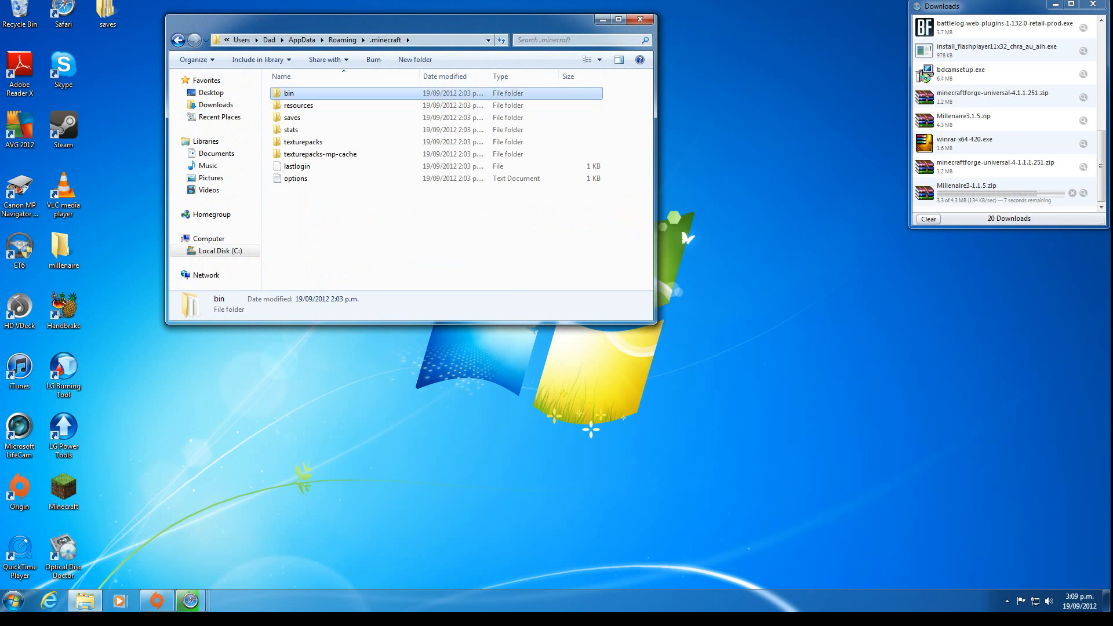
{"action": "double_click", "coordinate": [289, 92]}
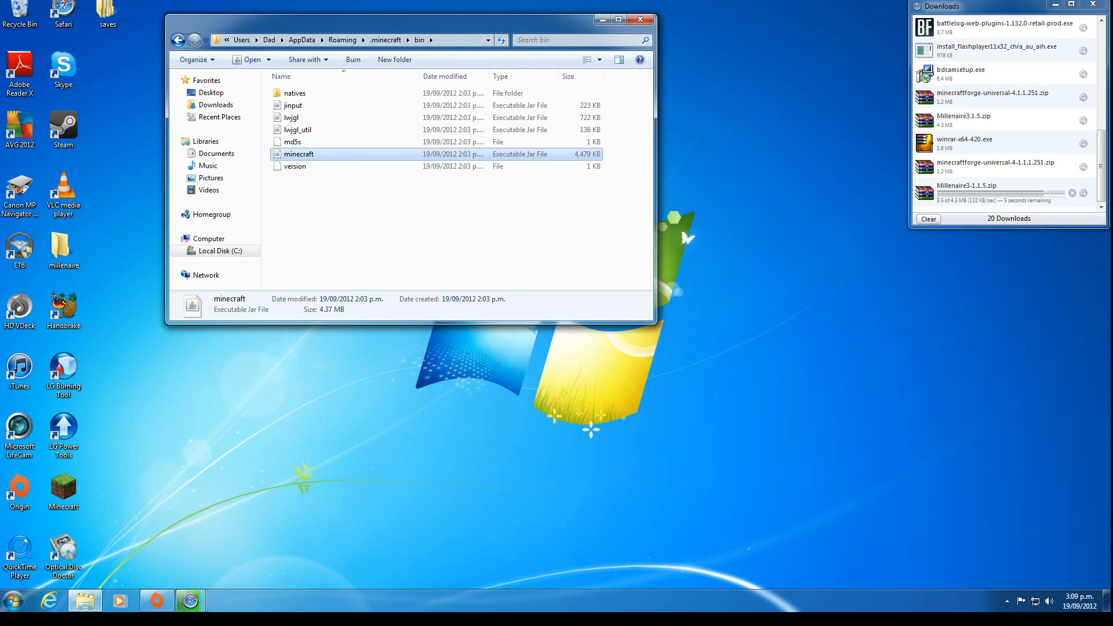
{"action": "right_click", "coordinate": [298, 154]}
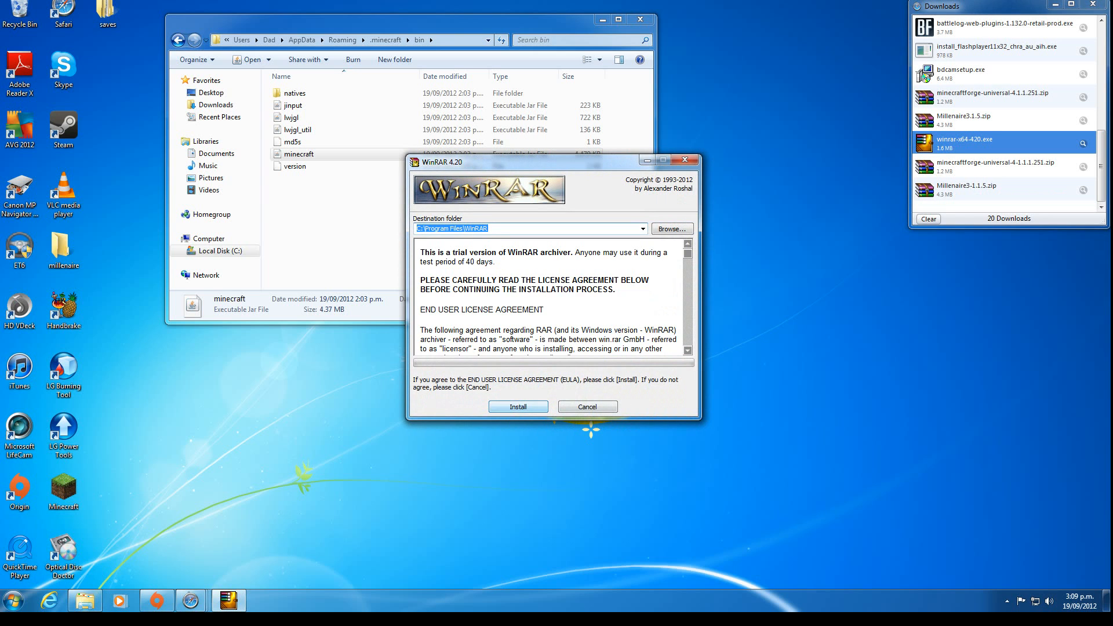
{"action": "right_click", "coordinate": [298, 154]}
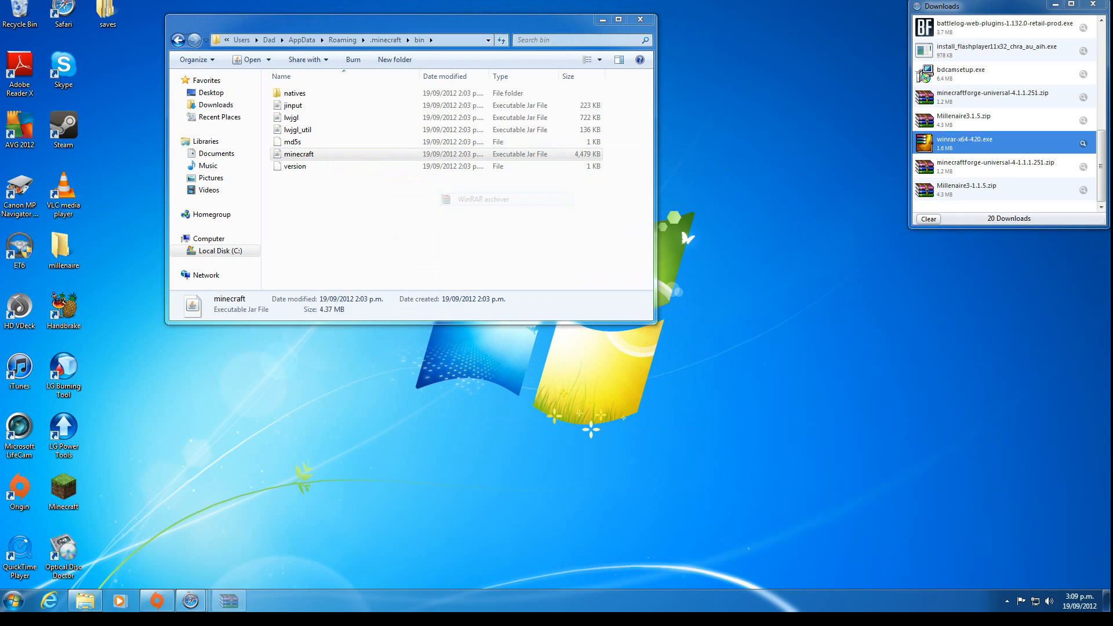
- Open minecraft.jar and the Forge universal 4.1.1.251 zip in WinRAR, dismissing both license reminders
{"action": "double_click", "coordinate": [298, 155]}
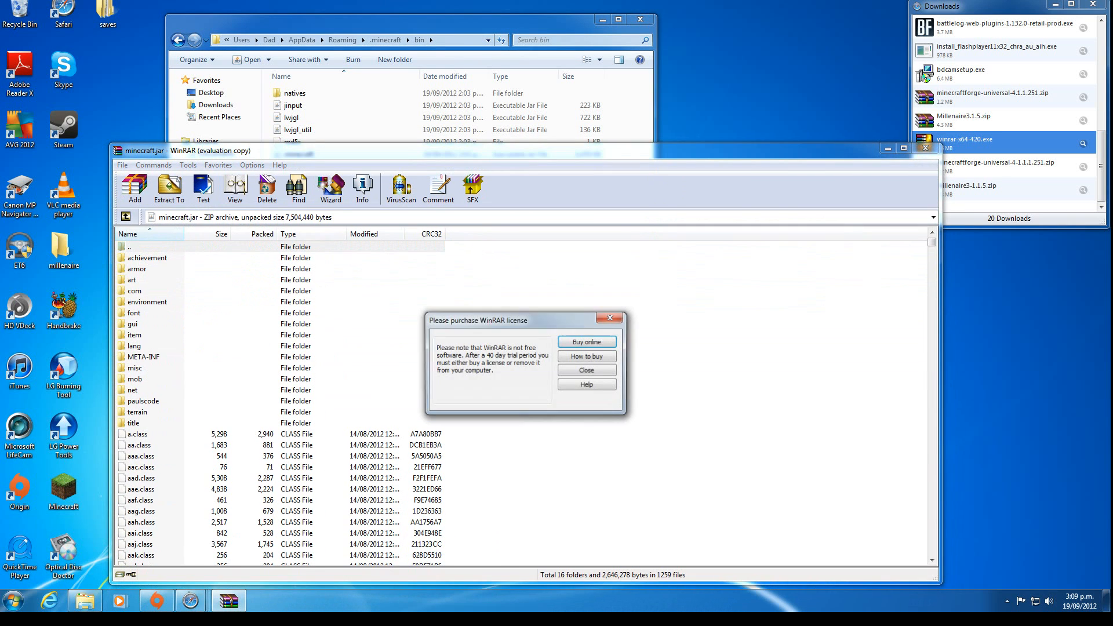
{"action": "left_click", "coordinate": [586, 370]}
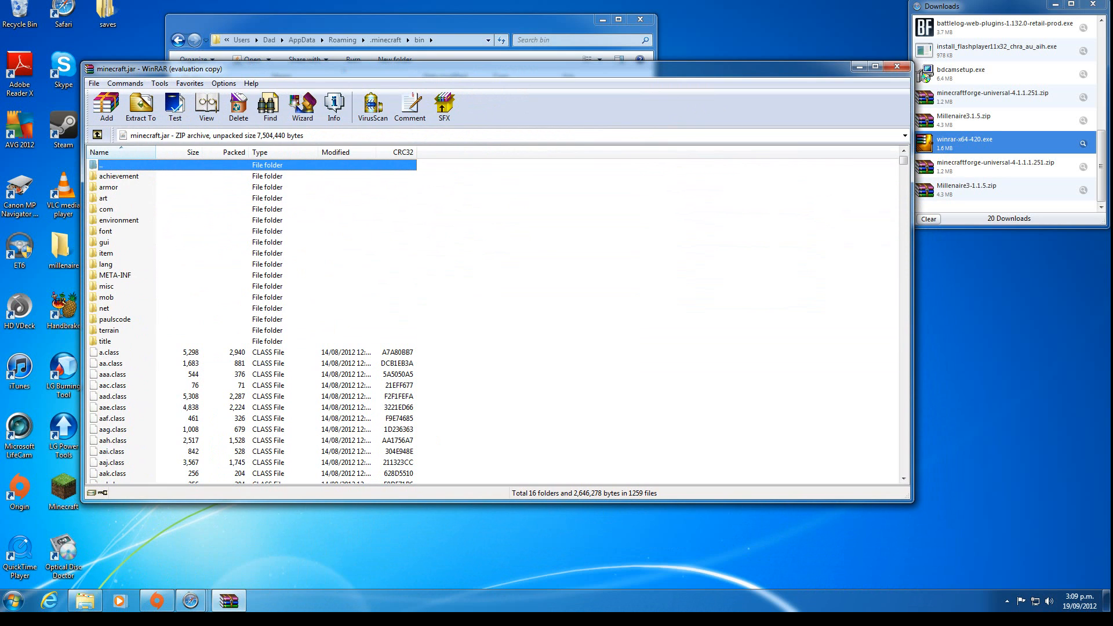
{"action": "double_click", "coordinate": [993, 167]}
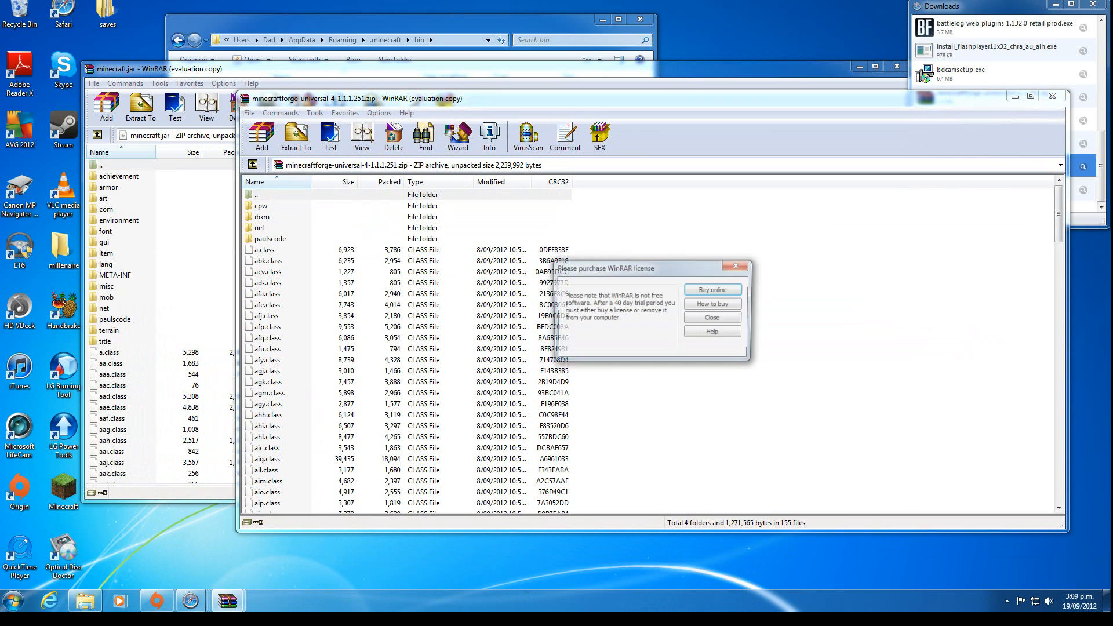
{"action": "left_click", "coordinate": [711, 317]}
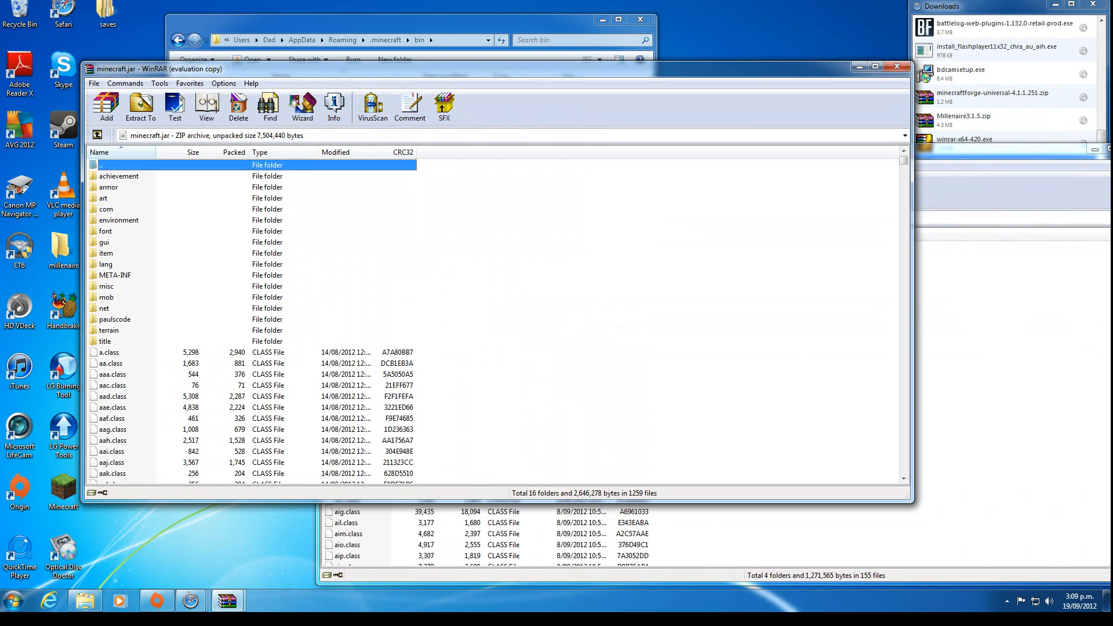
- Delete the META-INF folder from minecraft.jar and confirm
{"action": "right_click", "coordinate": [115, 275]}
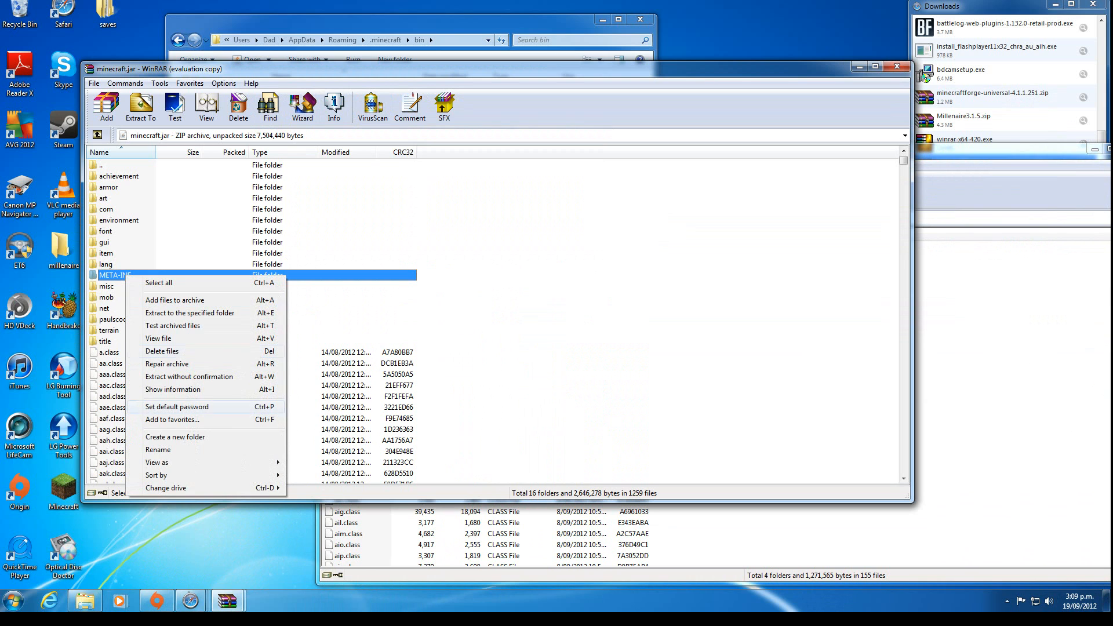
{"action": "left_click", "coordinate": [162, 352]}
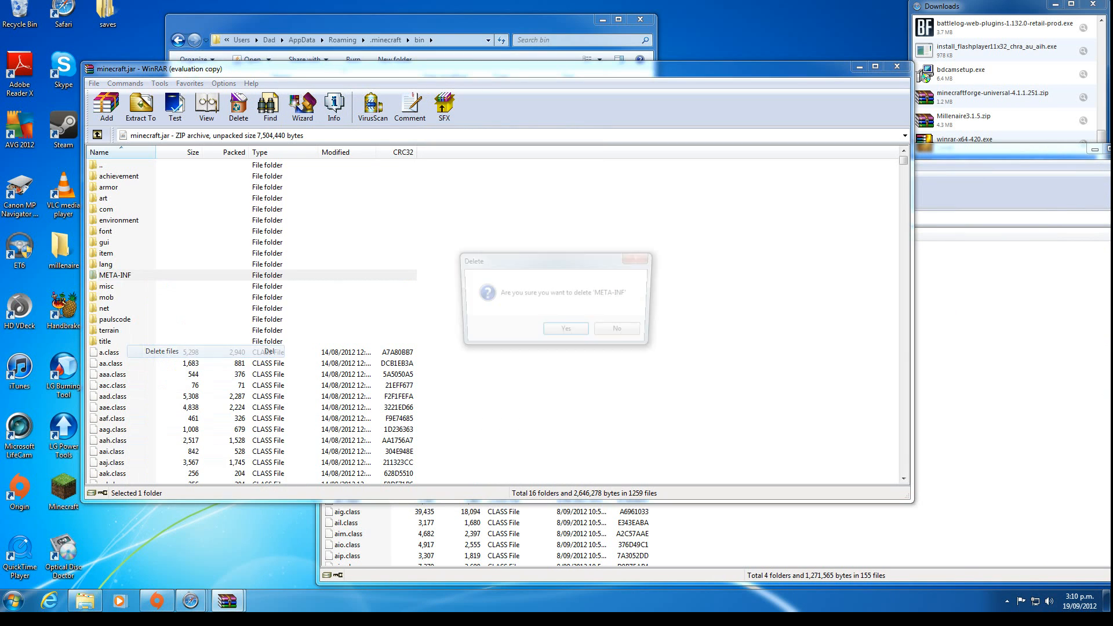
{"action": "left_click", "coordinate": [565, 328]}
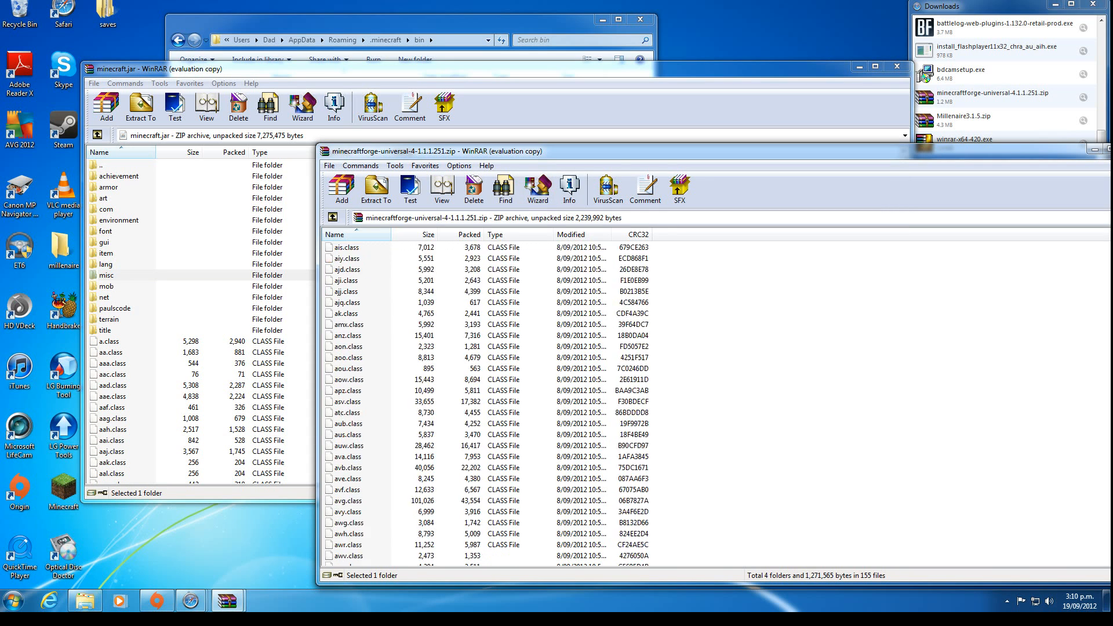
- Add all Forge universal files into minecraft.jar, replacing existing entries
{"action": "scroll", "scroll_direction": "down", "scroll_amount": 3}
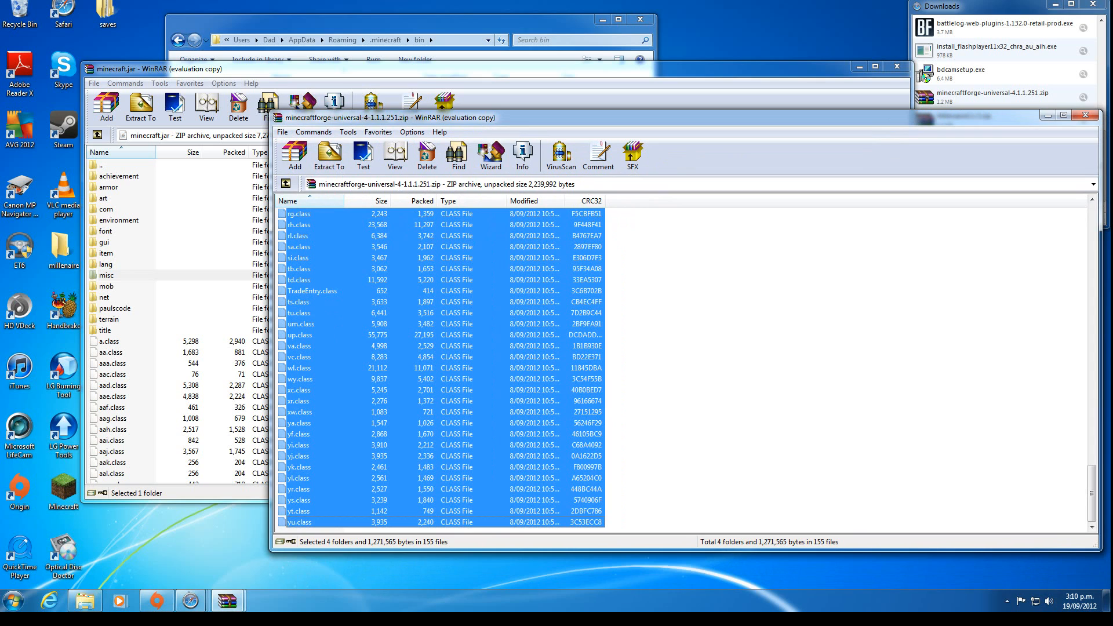
{"action": "left_click", "coordinate": [327, 155]}
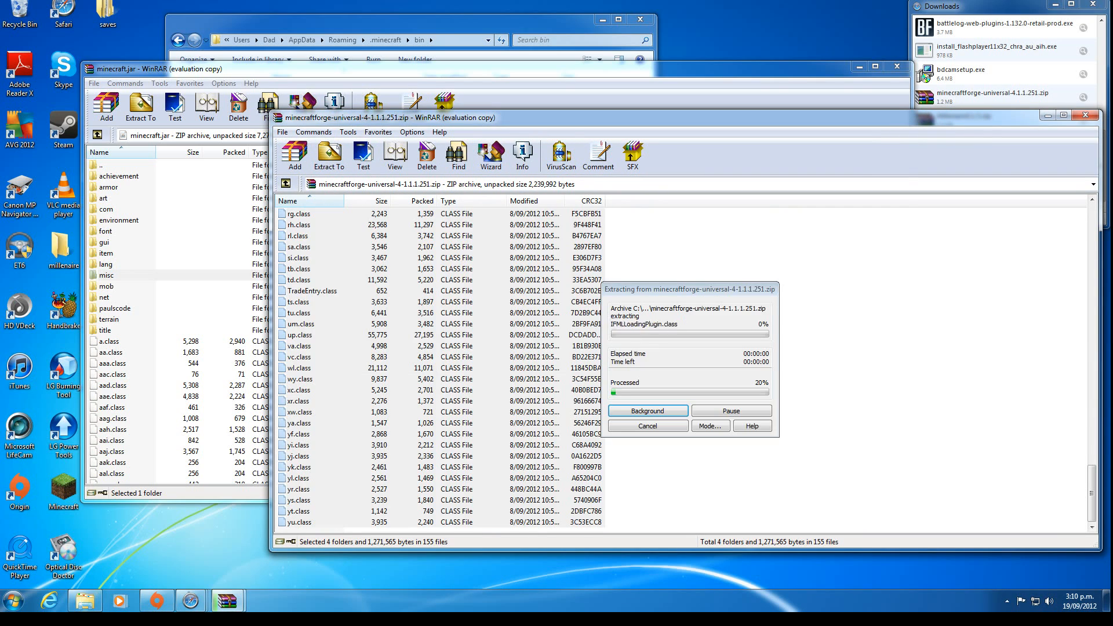
{"action": "left_click", "coordinate": [106, 106]}
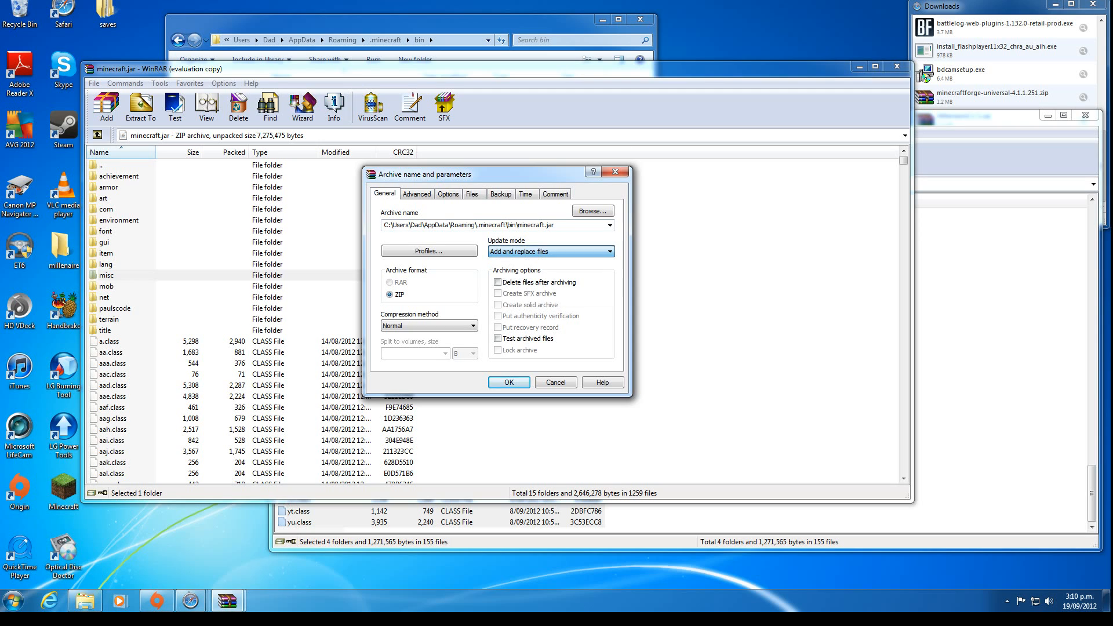
{"action": "left_click", "coordinate": [508, 383]}
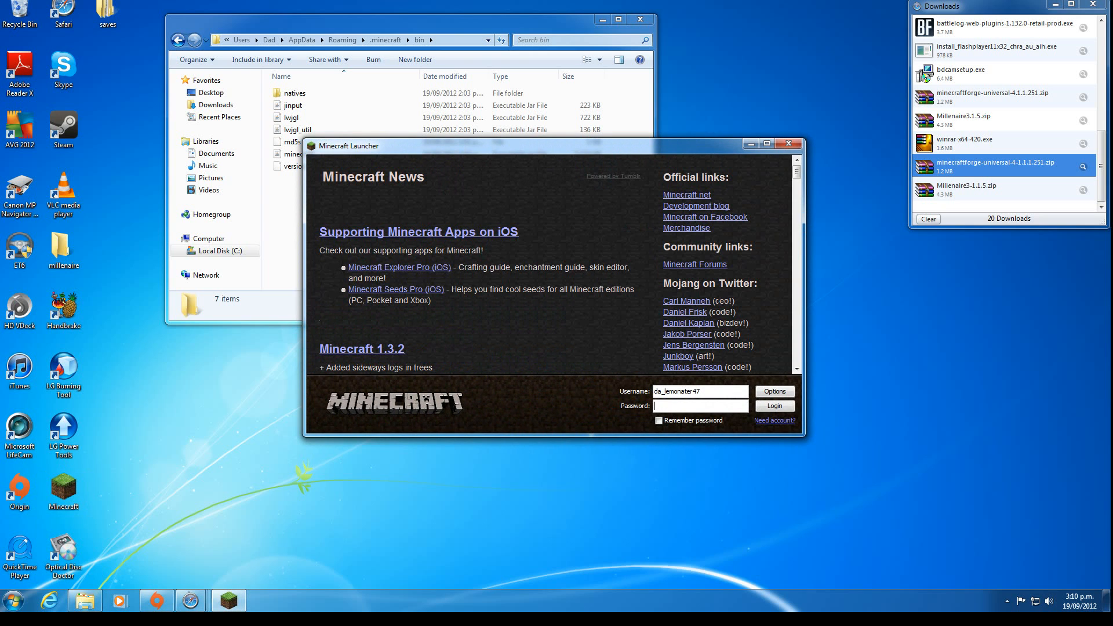
- Close the Minecraft Launcher to return to the bin folder with the 5,110 KB minecraft.jar
{"action": "left_click", "coordinate": [774, 406]}
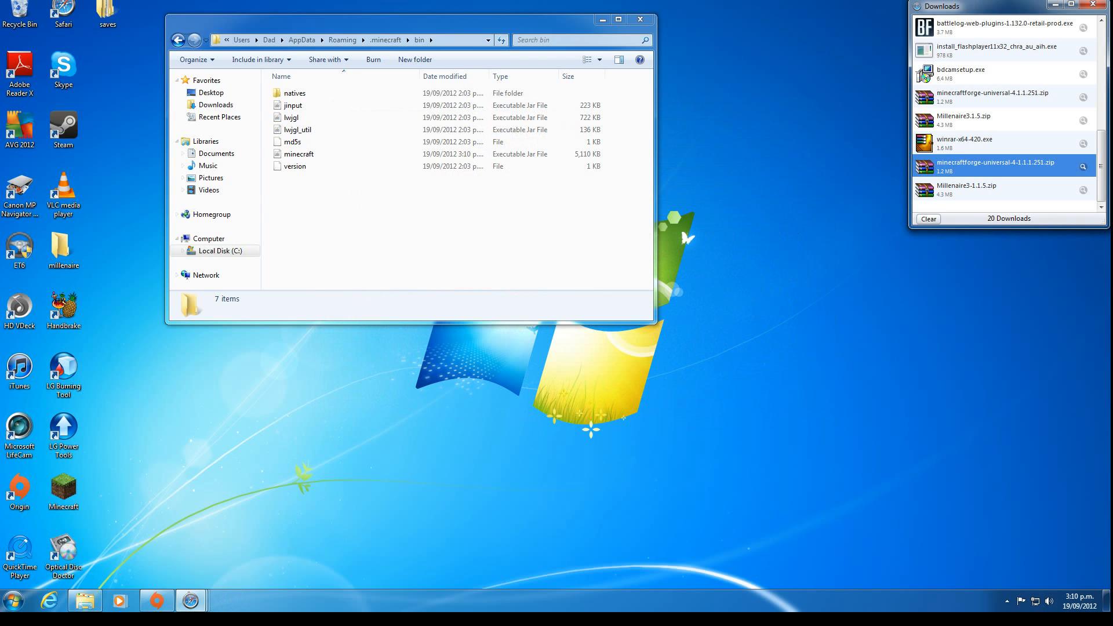
- Go up to .minecraft and open the empty mods folder
{"action": "left_click", "coordinate": [13, 601]}
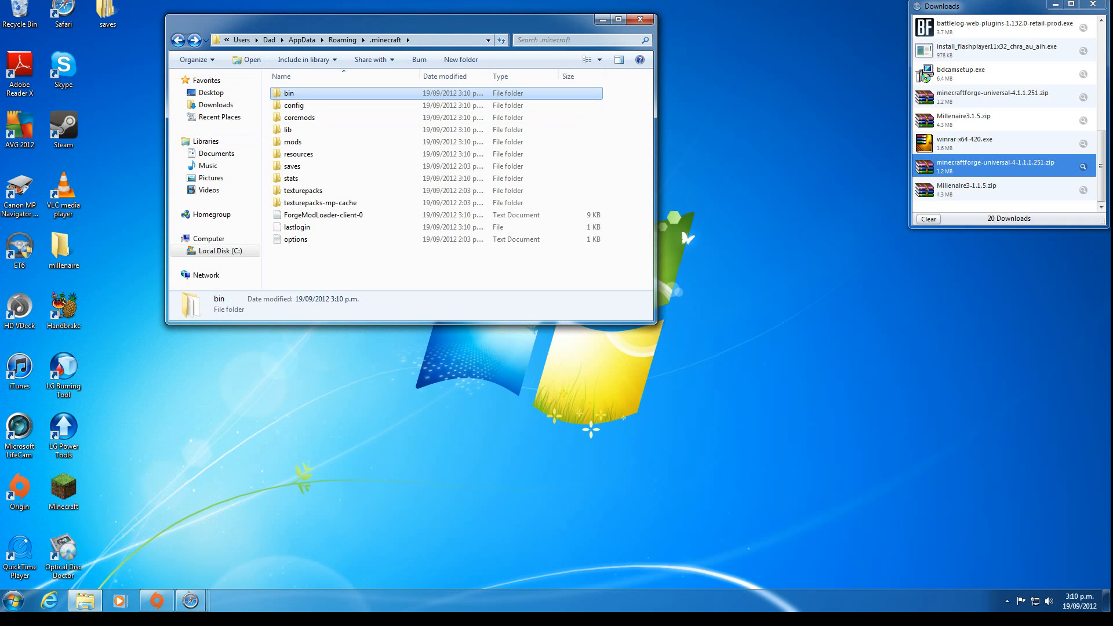
{"action": "left_click", "coordinate": [292, 142]}
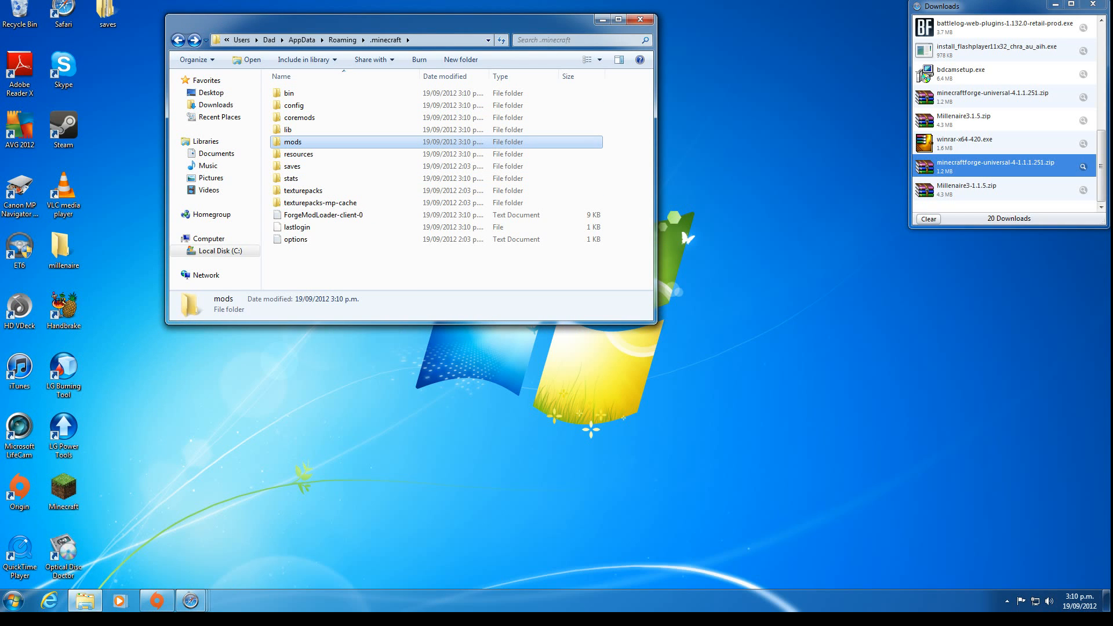
{"action": "mouse_move", "coordinate": [292, 141]}
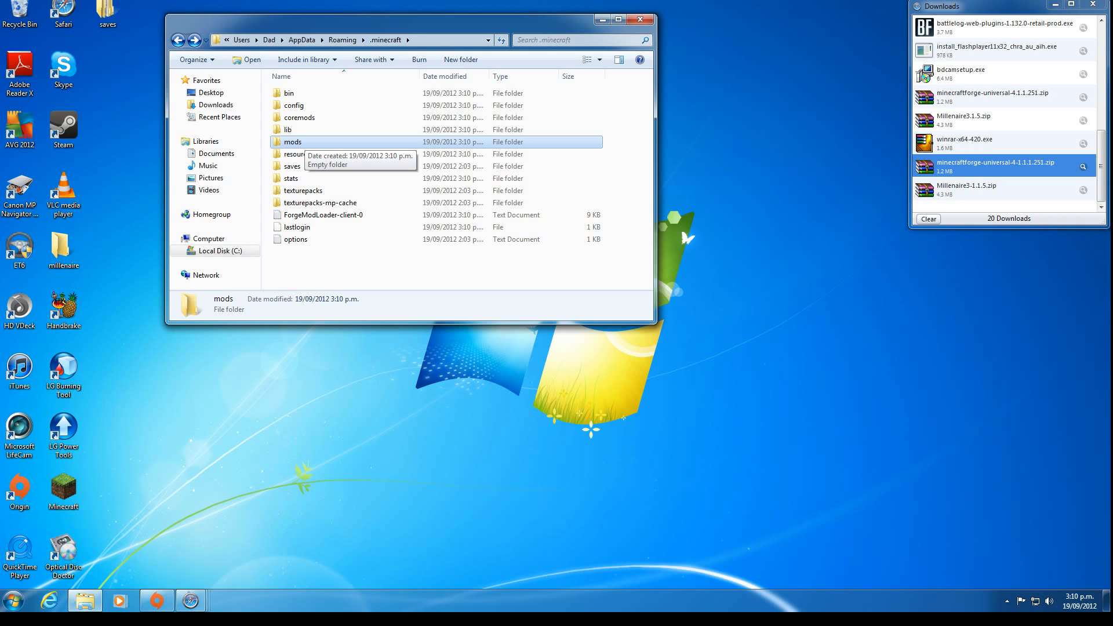
{"action": "double_click", "coordinate": [291, 141]}
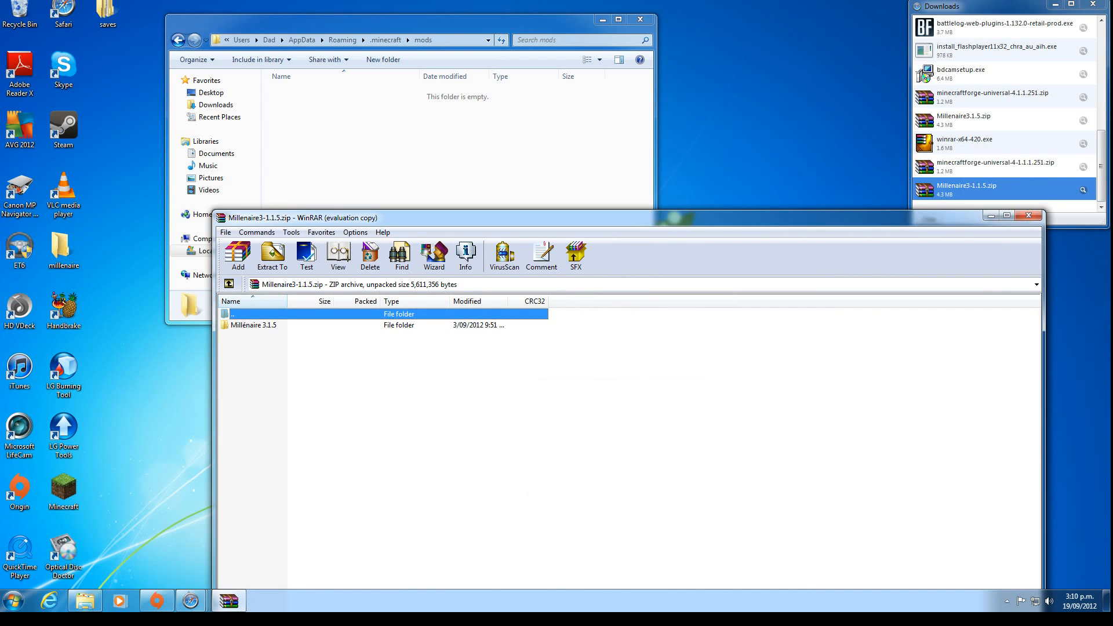
- Extract Millénaire 3.1.5's 'Put in mods folder' contents into mods, then close the archive
{"action": "double_click", "coordinate": [254, 324]}
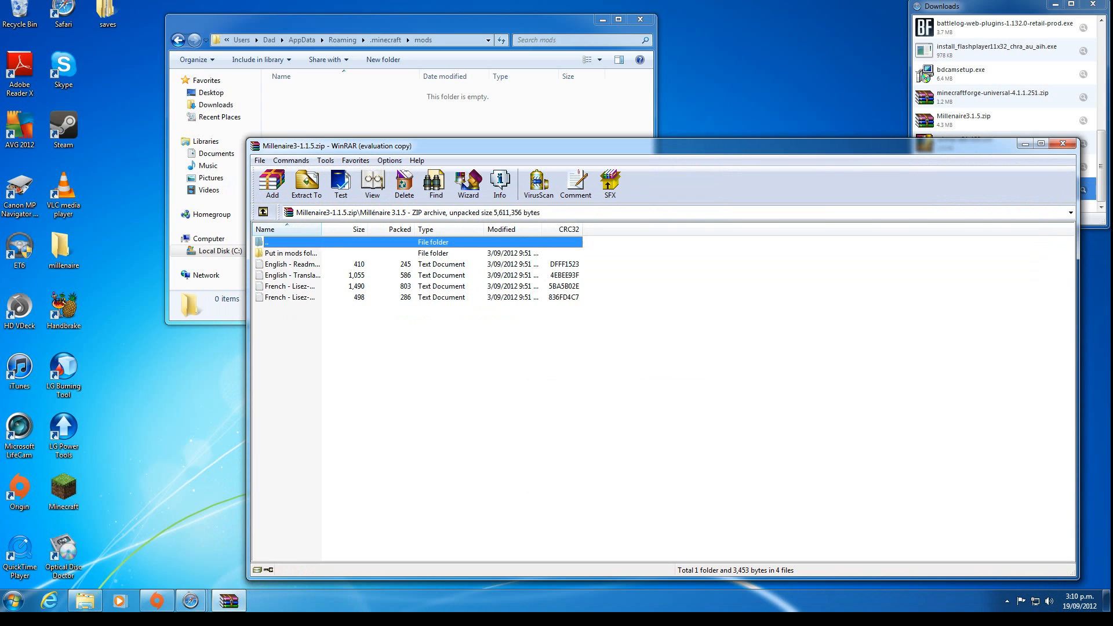
{"action": "left_click", "coordinate": [291, 253]}
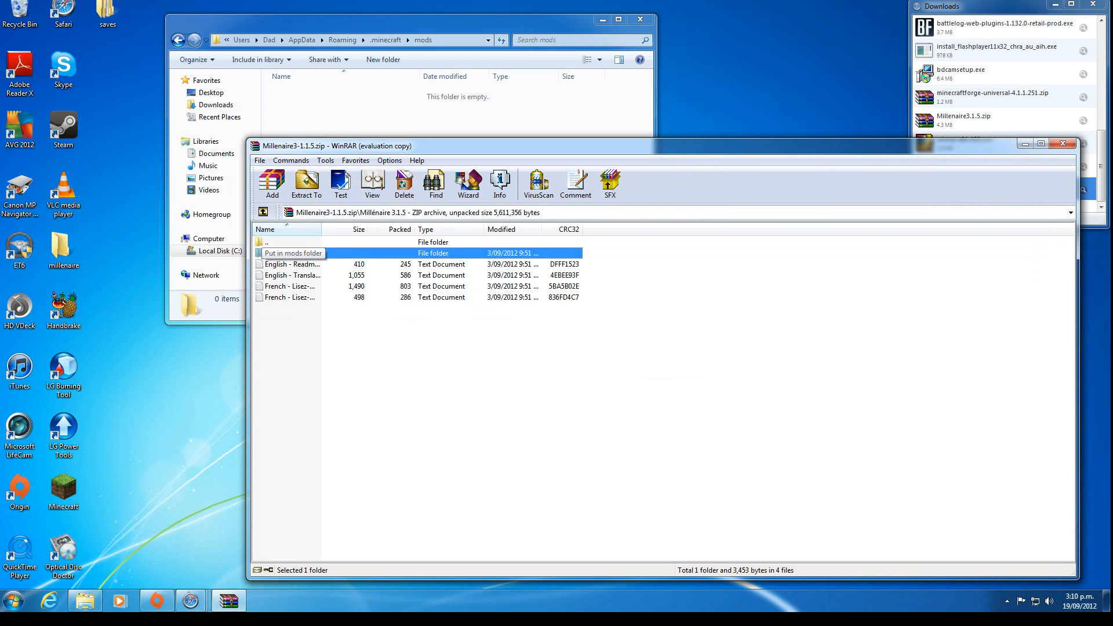
{"action": "double_click", "coordinate": [293, 253]}
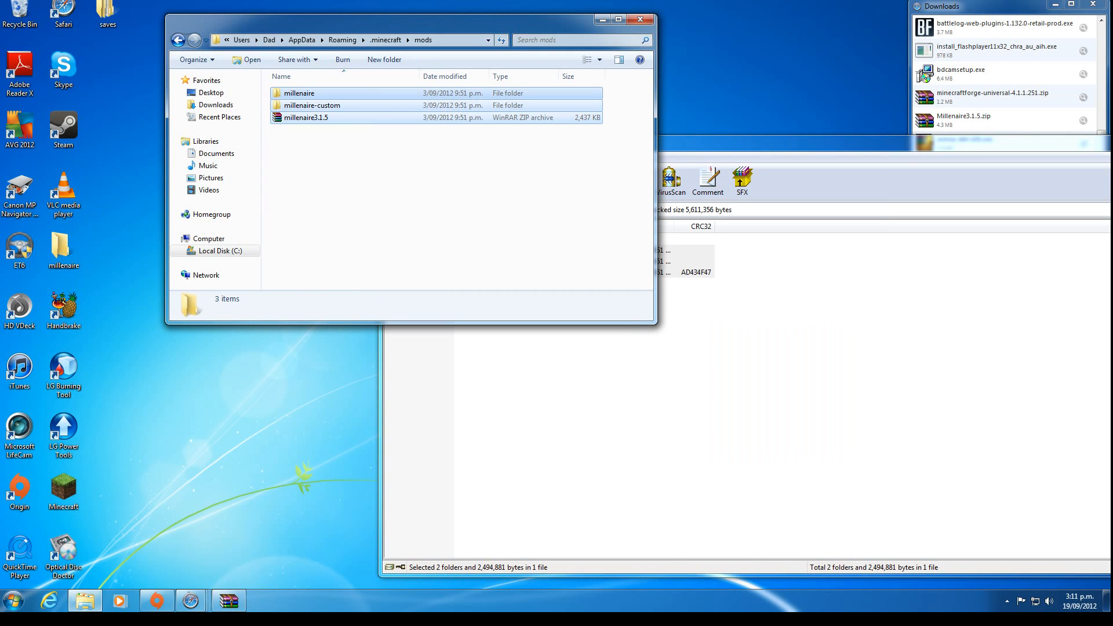
{"action": "left_click", "coordinate": [455, 213]}
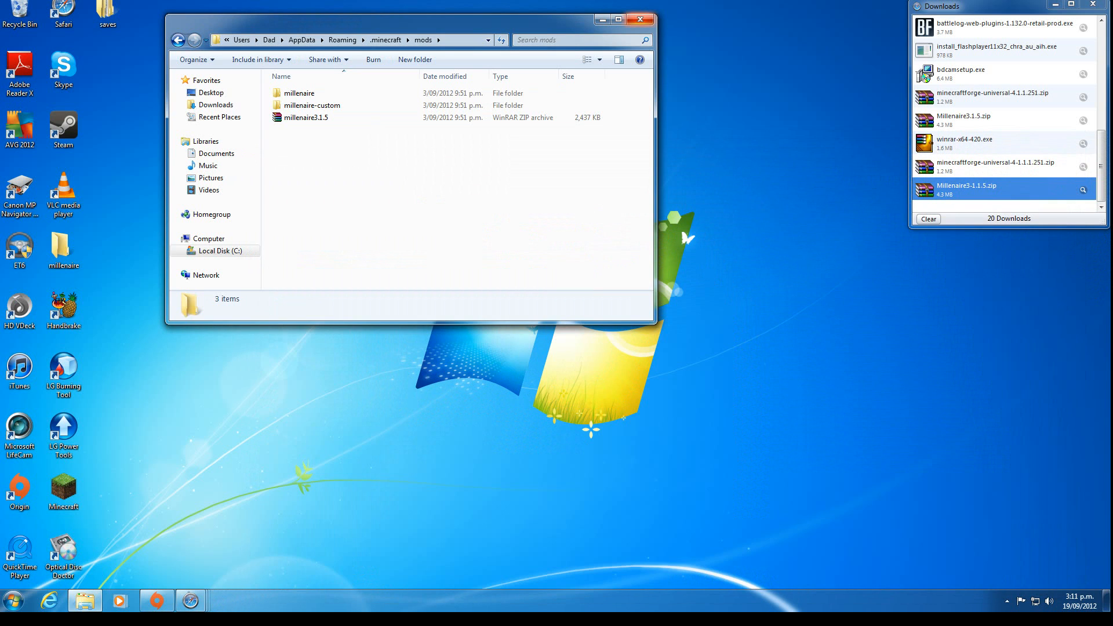
- Launch Minecraft from the desktop shortcut, log in, and create a new world
{"action": "double_click", "coordinate": [62, 488]}
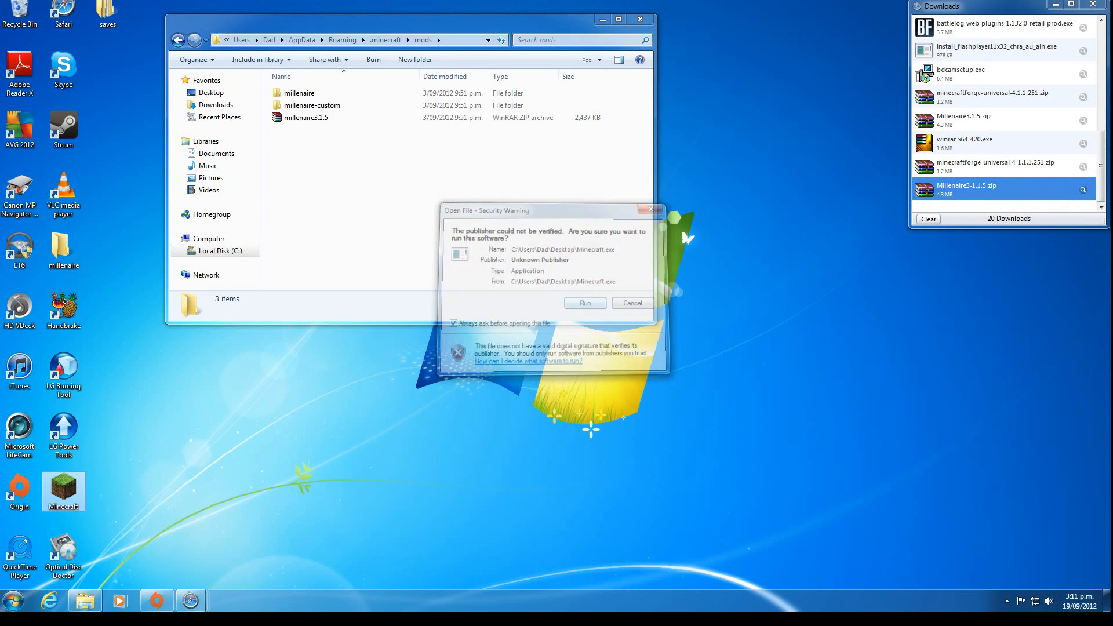
{"action": "left_click", "coordinate": [584, 303]}
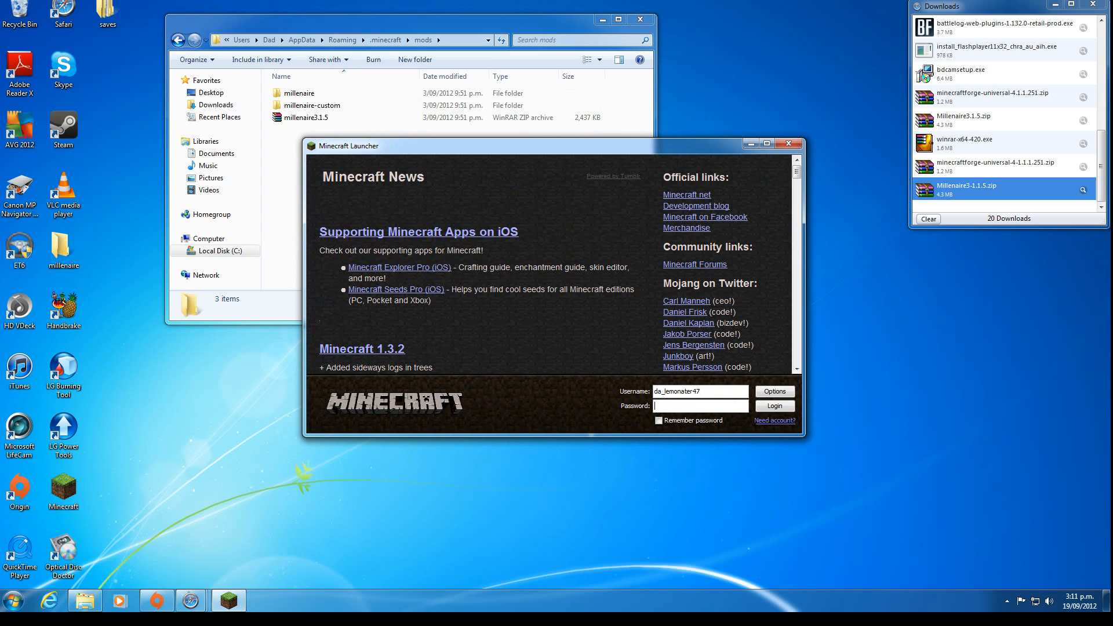
{"action": "left_click", "coordinate": [774, 406]}
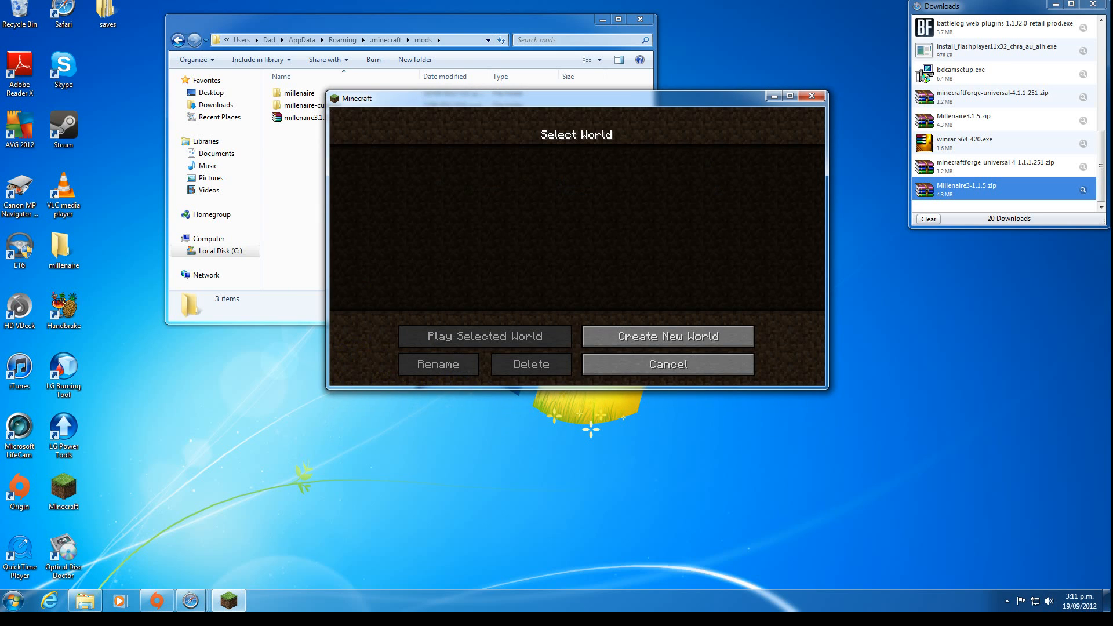
{"action": "left_click", "coordinate": [485, 336]}
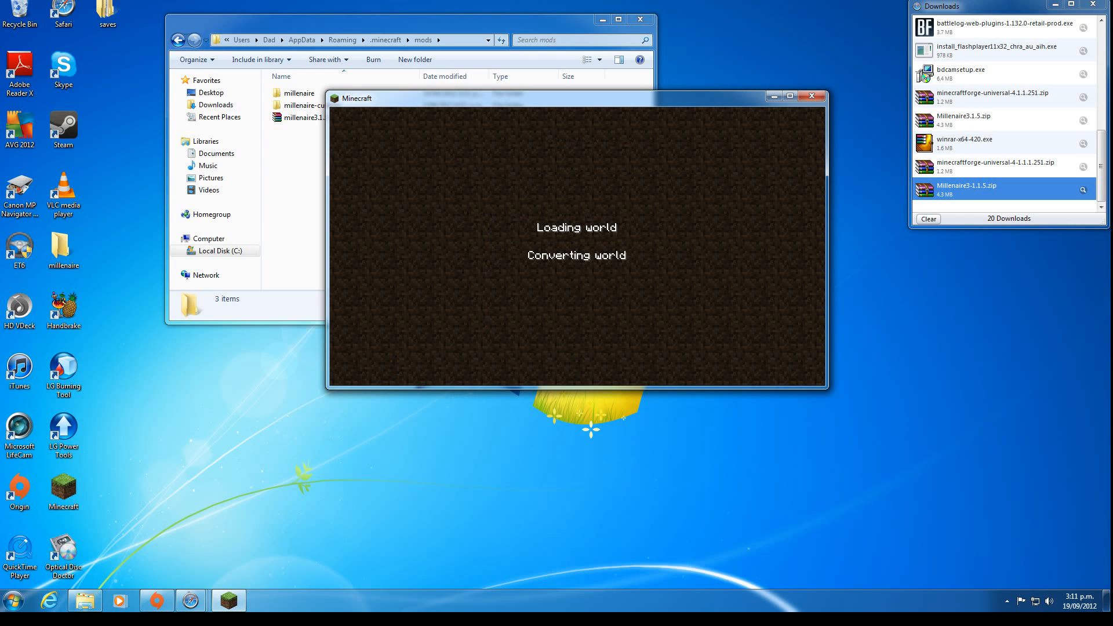